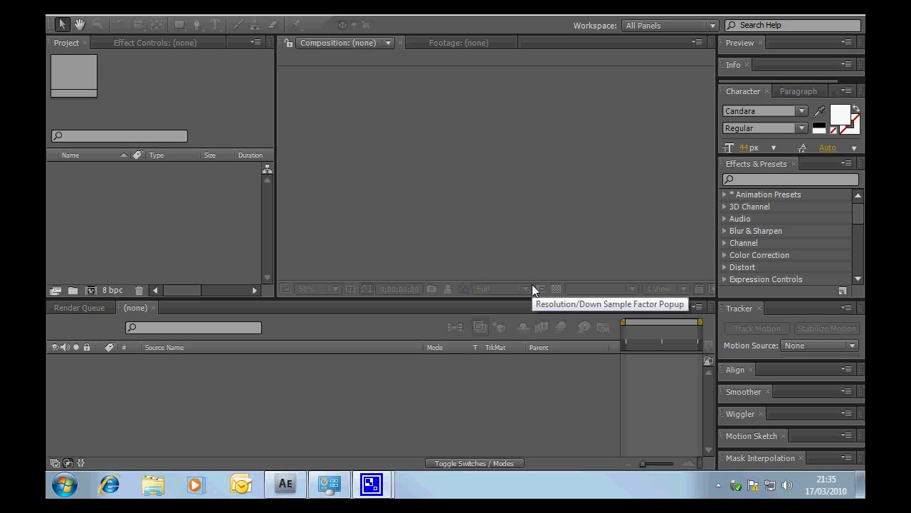
{"action": "mouse_move", "coordinate": [534, 291]}
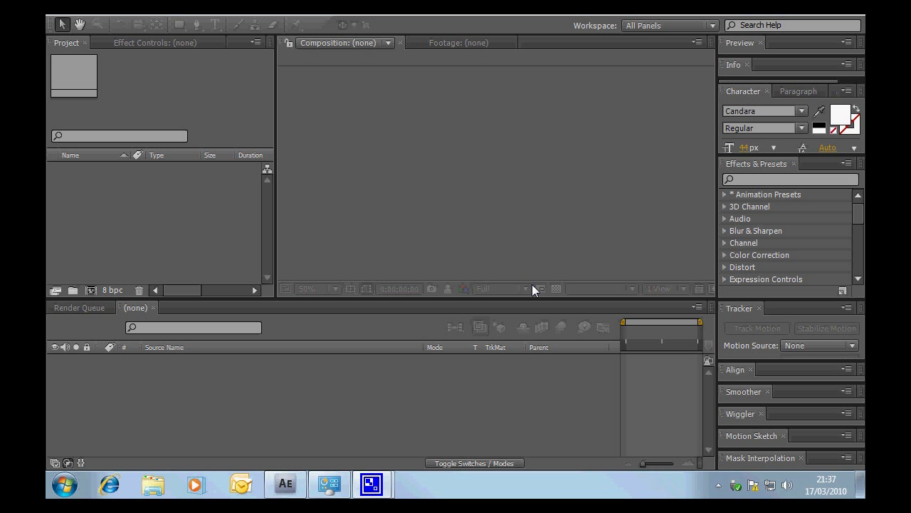
{"action": "mouse_move", "coordinate": [190, 208]}
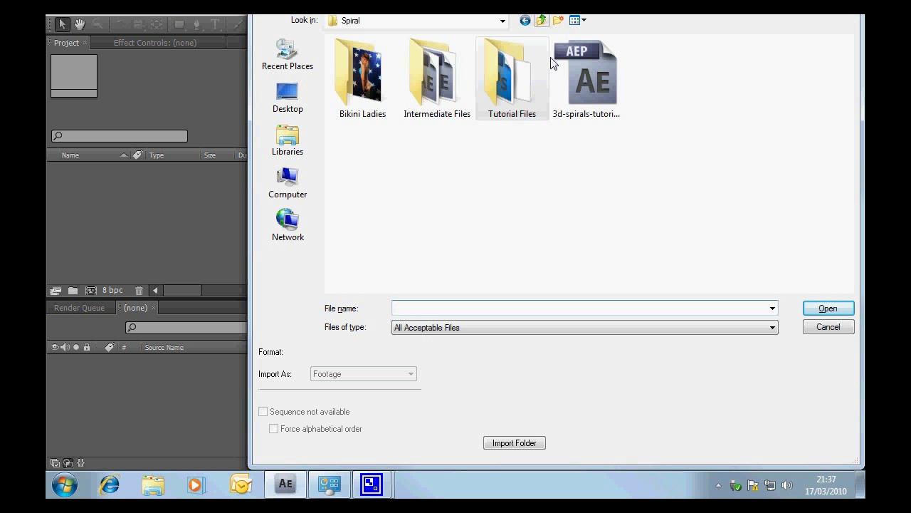
Import 3d-spiral-layered-1080.psd from the Tutorial Files folder as a Composition with layers
{"action": "left_click", "coordinate": [512, 71]}
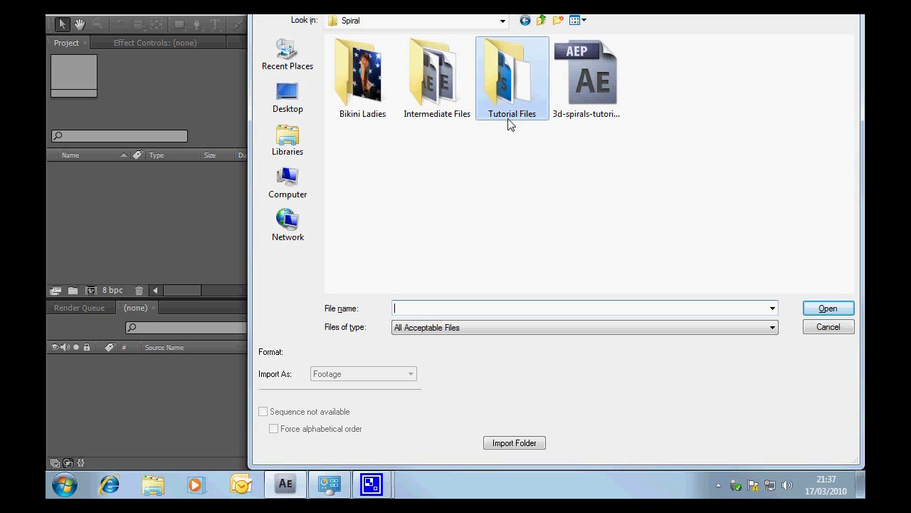
{"action": "mouse_move", "coordinate": [510, 92]}
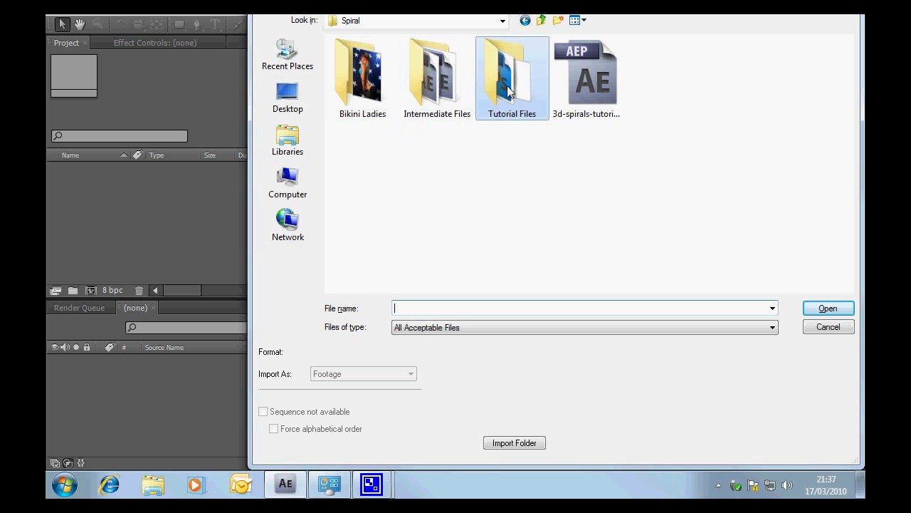
{"action": "mouse_move", "coordinate": [402, 138]}
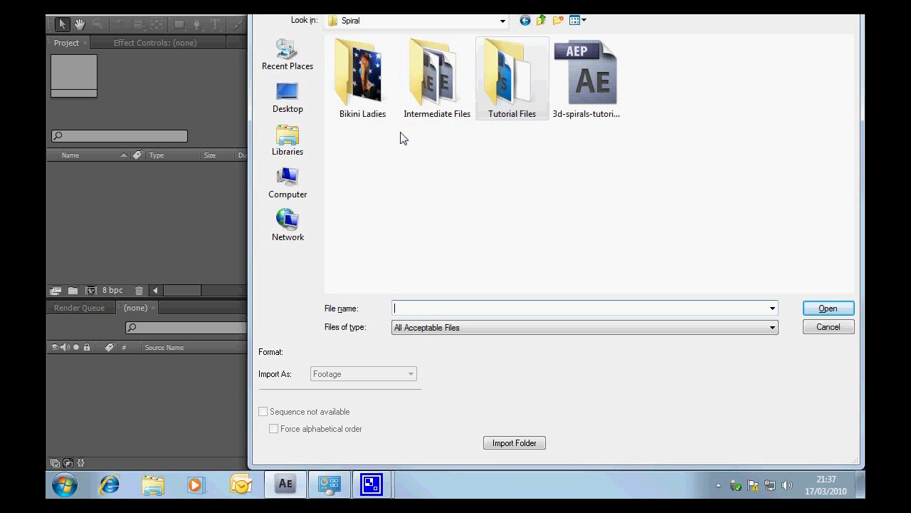
{"action": "mouse_move", "coordinate": [511, 79]}
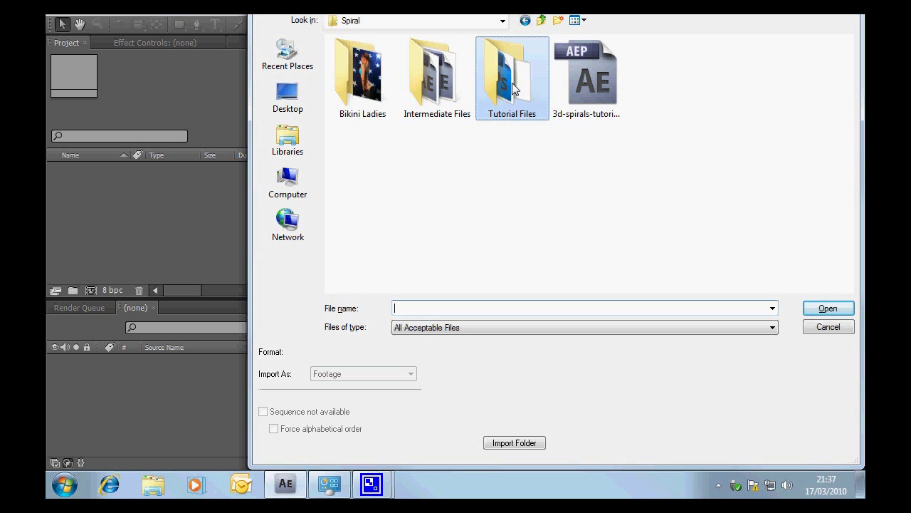
{"action": "double_click", "coordinate": [512, 77]}
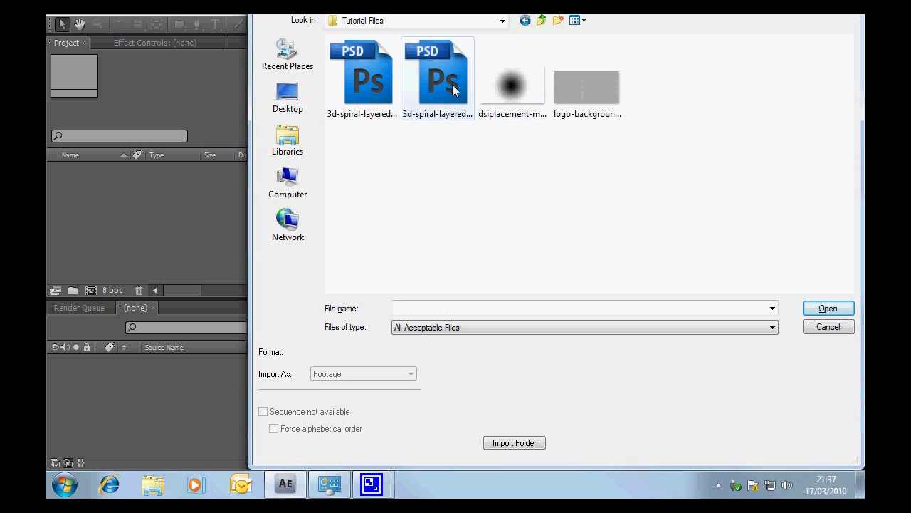
{"action": "left_click", "coordinate": [437, 78]}
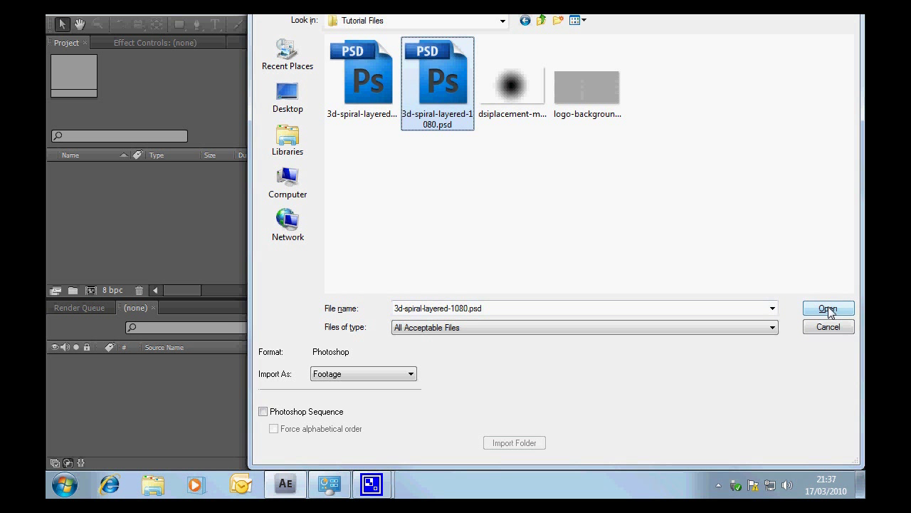
{"action": "left_click", "coordinate": [829, 308]}
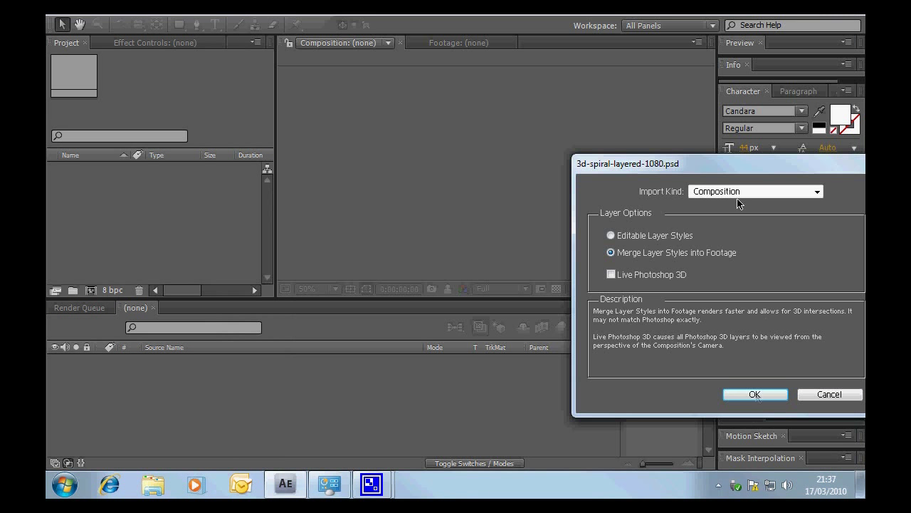
{"action": "mouse_move", "coordinate": [755, 394]}
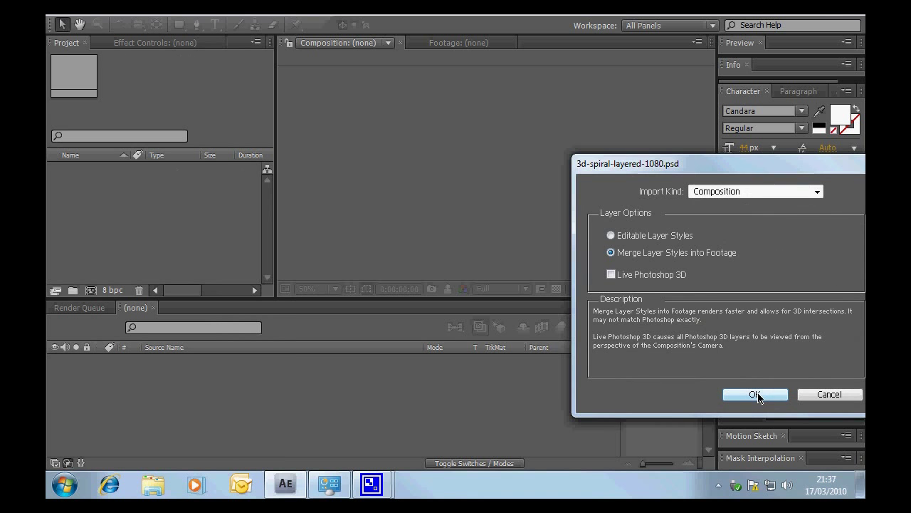
{"action": "left_click", "coordinate": [754, 394]}
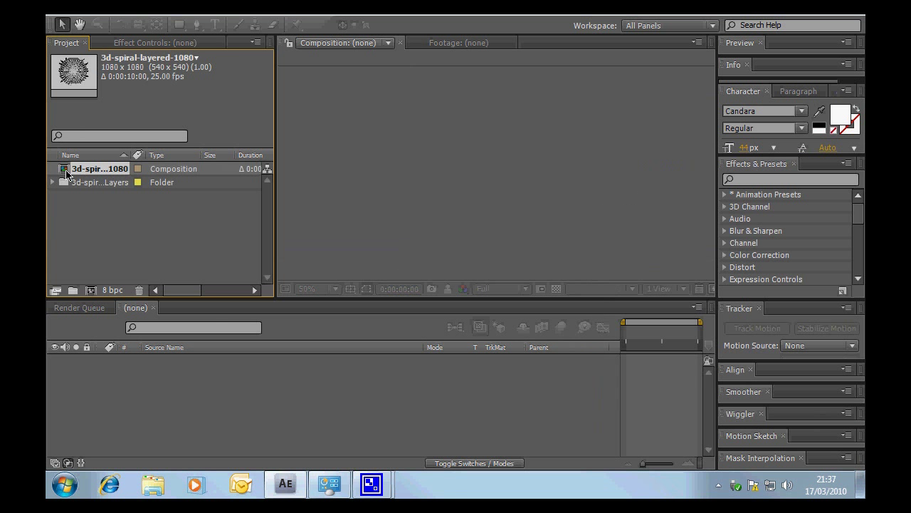
Open the 3d-spiral-layered-1080 comp and set its background colour to pale red
{"action": "double_click", "coordinate": [100, 168]}
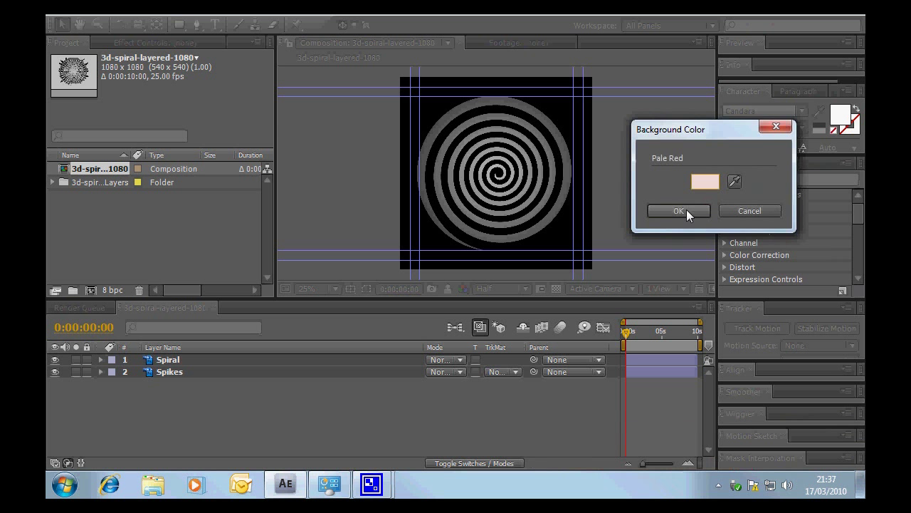
{"action": "left_click", "coordinate": [678, 211]}
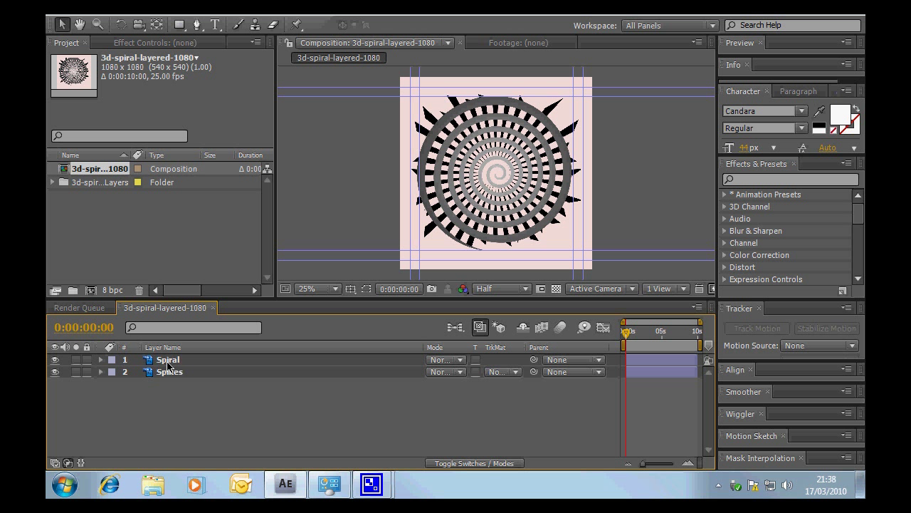
Select the Spiral and Spikes layers and scrub the timeline to review their rotation keyframes
{"action": "left_click", "coordinate": [168, 359]}
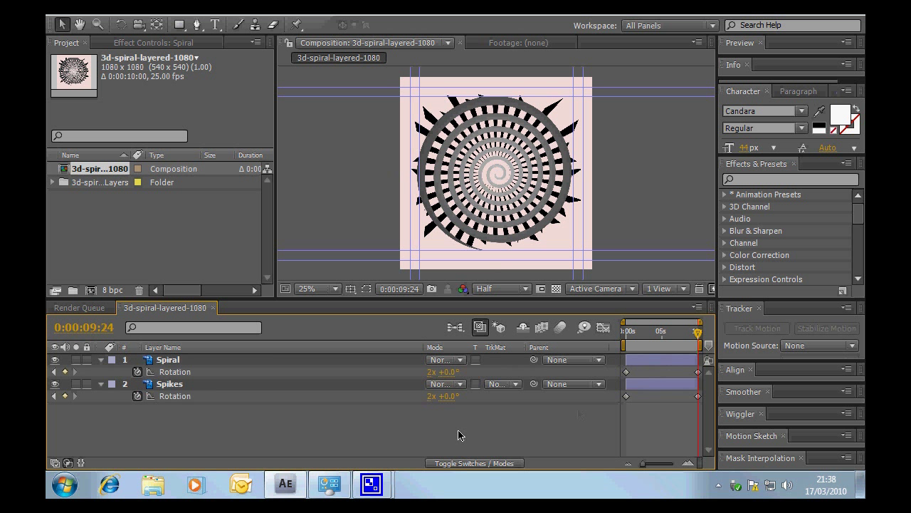
{"action": "left_click_drag", "start_coordinate": [699, 330], "coordinate": [695, 331]}
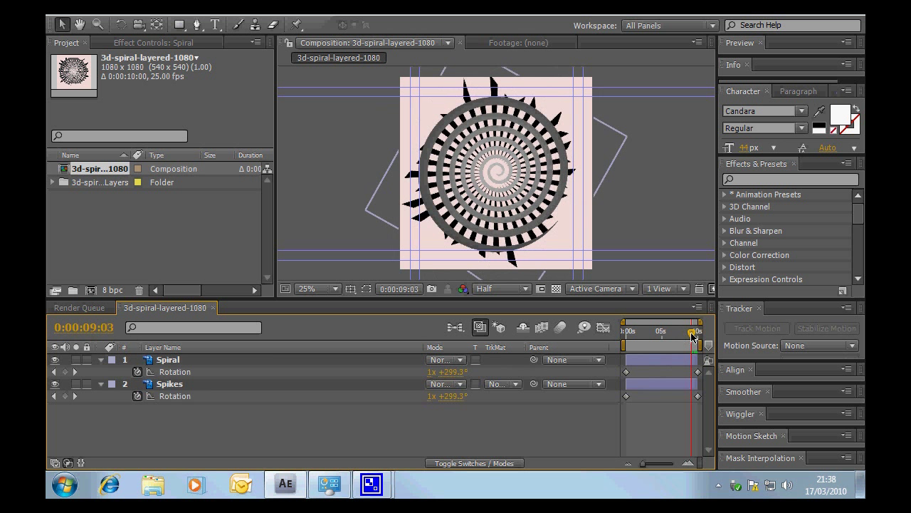
{"action": "left_click_drag", "start_coordinate": [692, 331], "coordinate": [669, 330]}
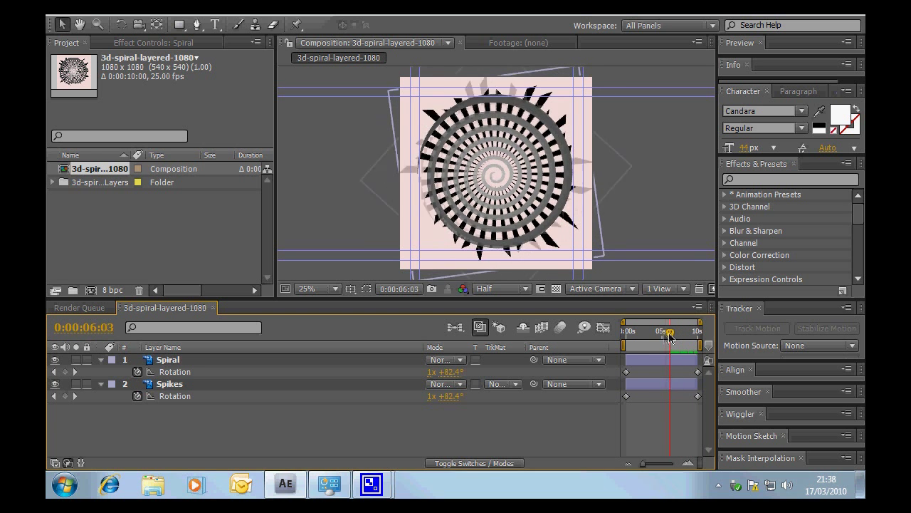
{"action": "left_click_drag", "start_coordinate": [668, 332], "coordinate": [649, 332]}
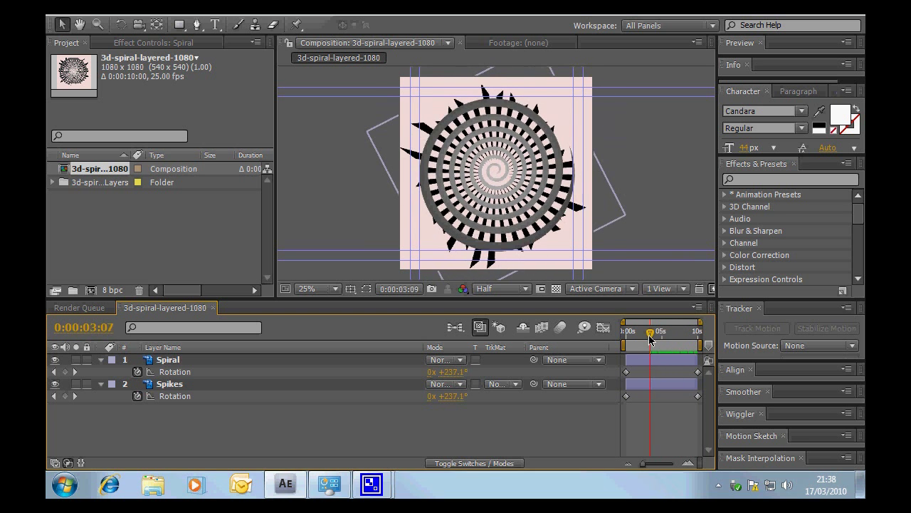
{"action": "left_click_drag", "start_coordinate": [649, 330], "coordinate": [670, 330]}
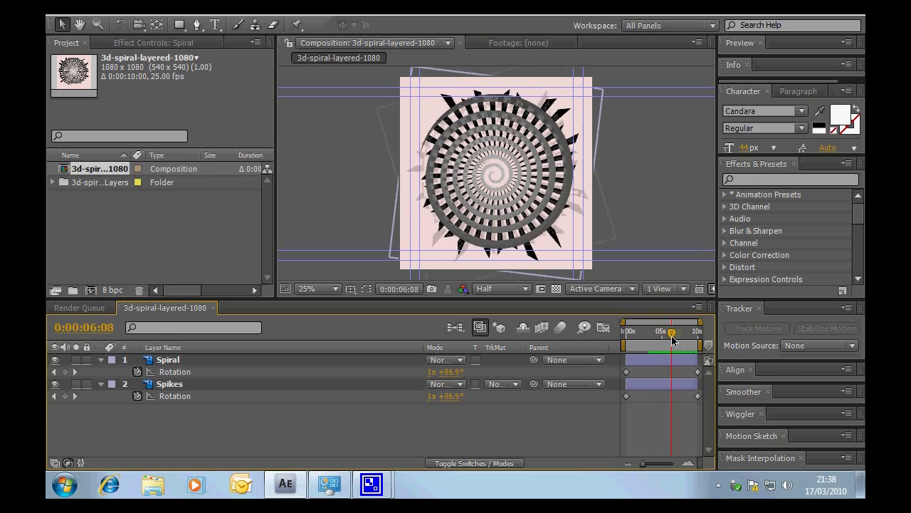
{"action": "left_click_drag", "start_coordinate": [672, 332], "coordinate": [692, 332]}
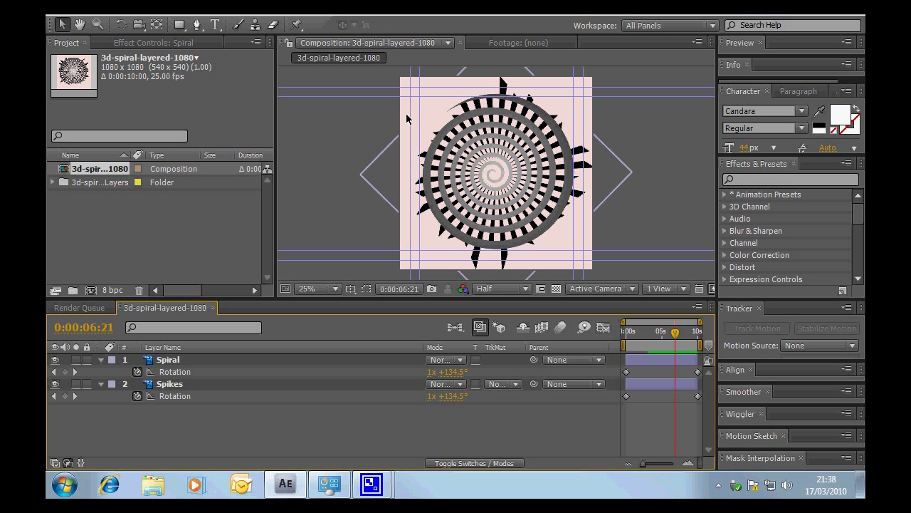
With both layers selected, set their Scale to 87% at the final frame
{"action": "left_click", "coordinate": [170, 385]}
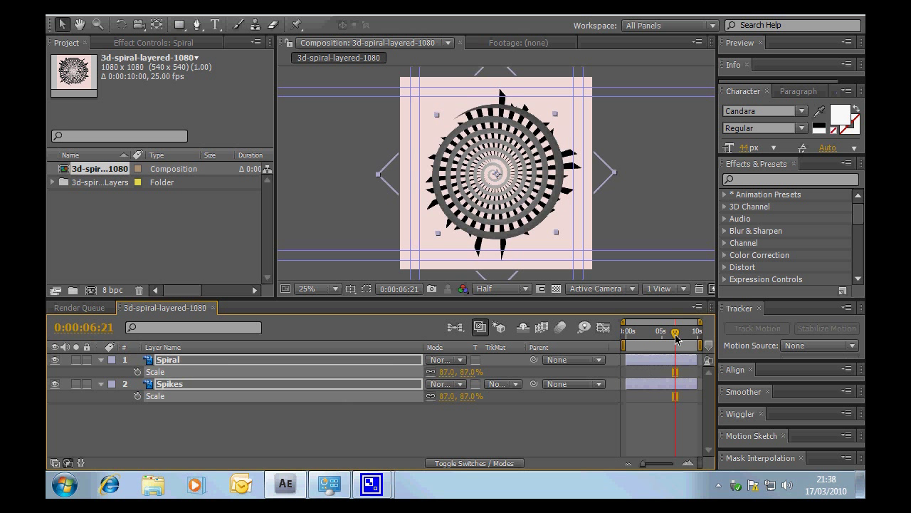
{"action": "left_click_drag", "start_coordinate": [675, 333], "coordinate": [641, 333]}
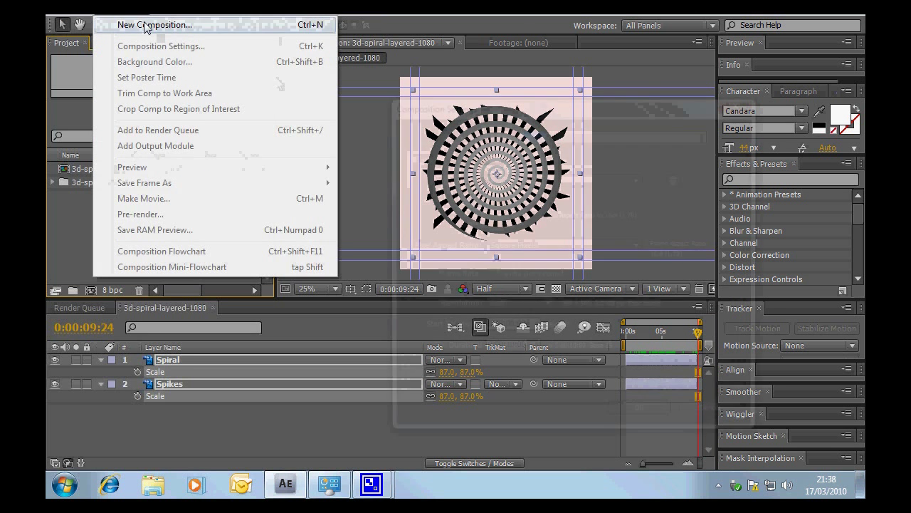
Create a new 1920×1080, 10-second, 25 fps composition and rename it Left
{"action": "left_click", "coordinate": [154, 24]}
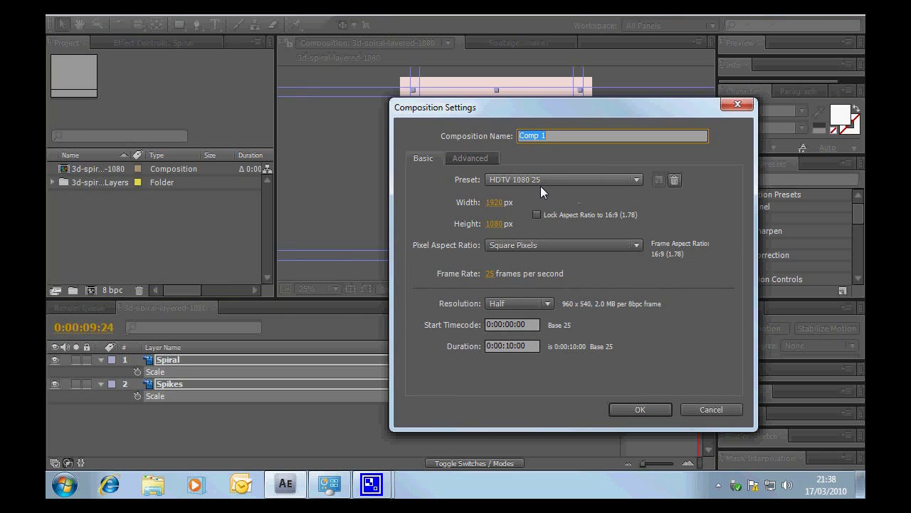
{"action": "mouse_move", "coordinate": [578, 199]}
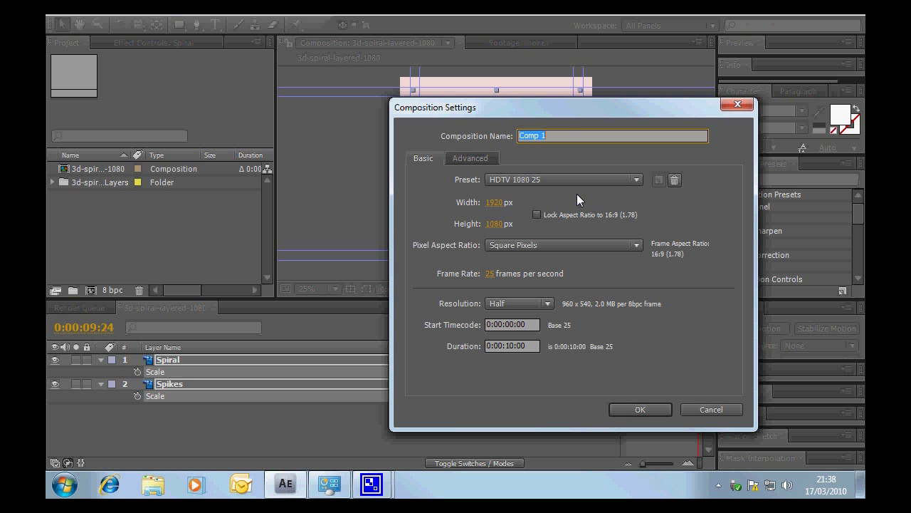
{"action": "mouse_move", "coordinate": [621, 342]}
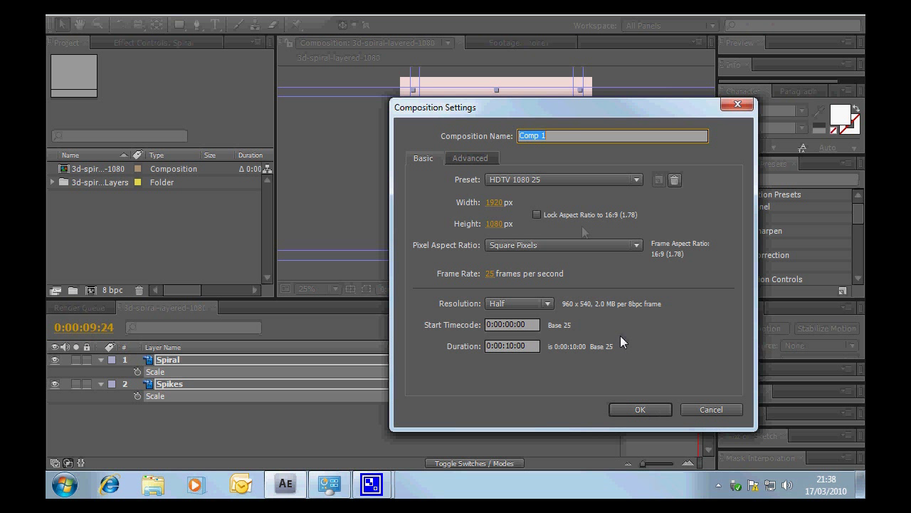
{"action": "mouse_move", "coordinate": [658, 367]}
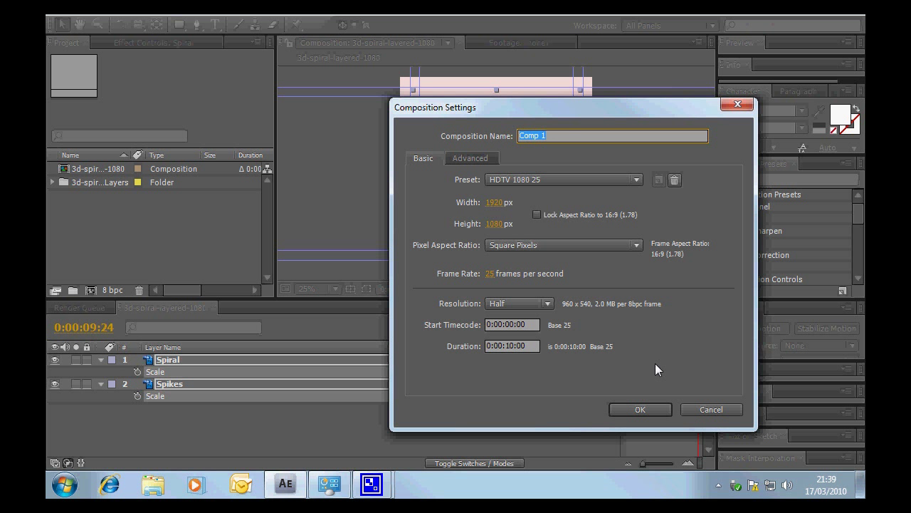
{"action": "mouse_move", "coordinate": [639, 410]}
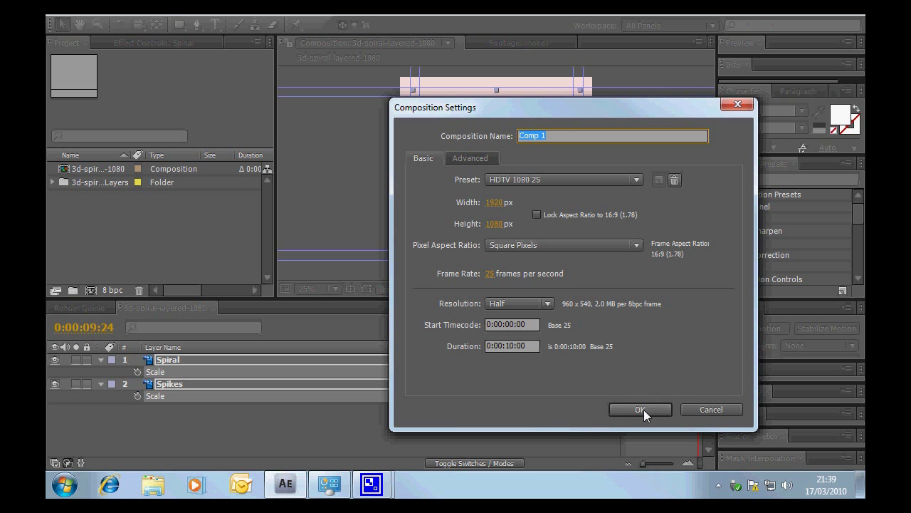
{"action": "left_click", "coordinate": [639, 410]}
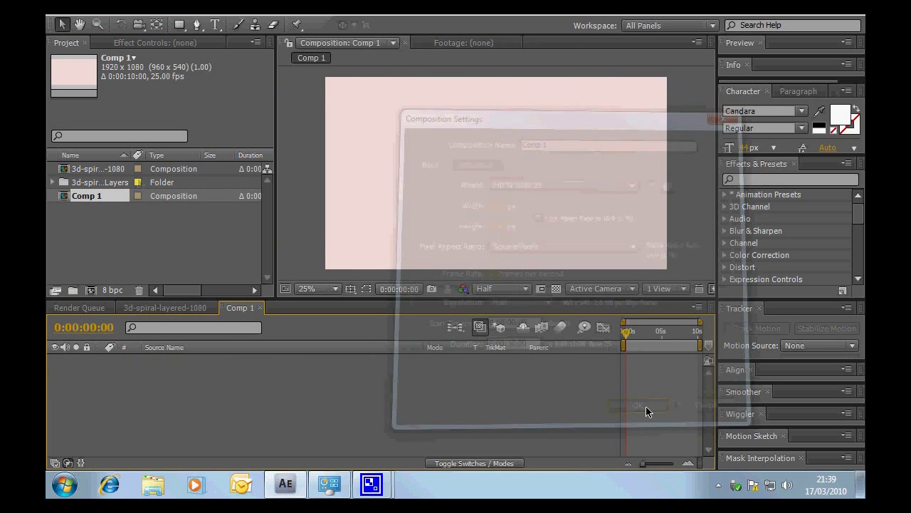
{"action": "left_click", "coordinate": [639, 404]}
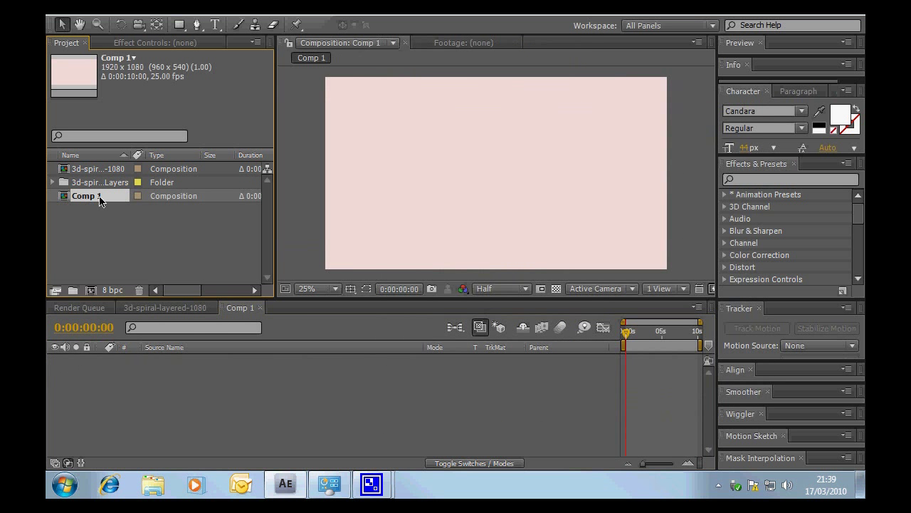
{"action": "double_click", "coordinate": [84, 196]}
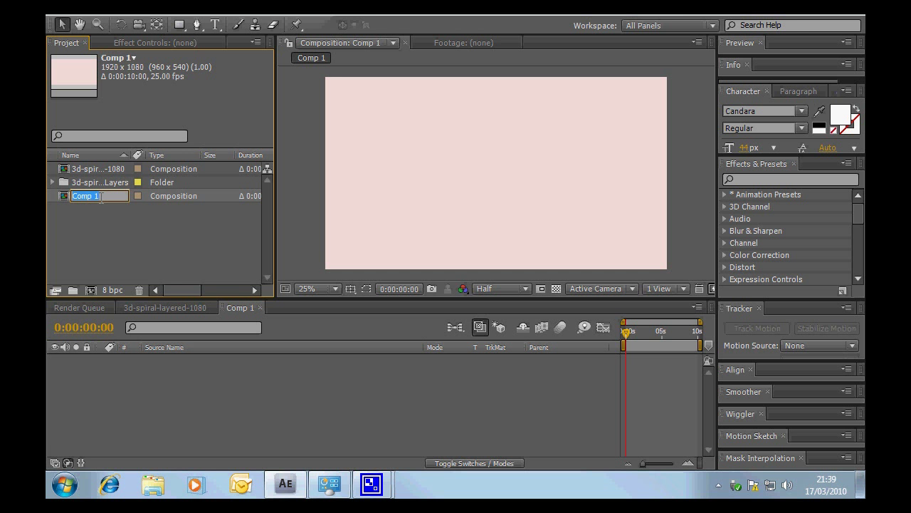
{"action": "type", "text": "Left"}
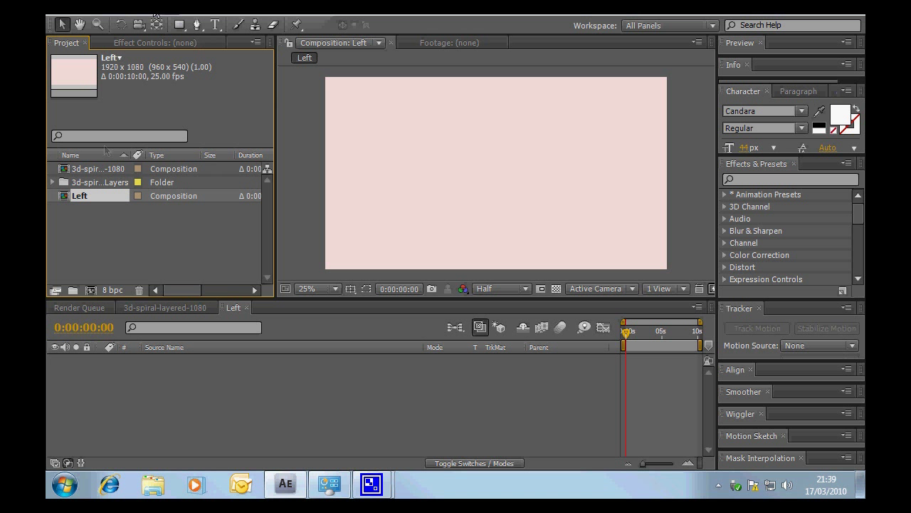
Import logo-background-light.jpg and drop it into the Left composition as a layer
{"action": "left_click", "coordinate": [88, 228]}
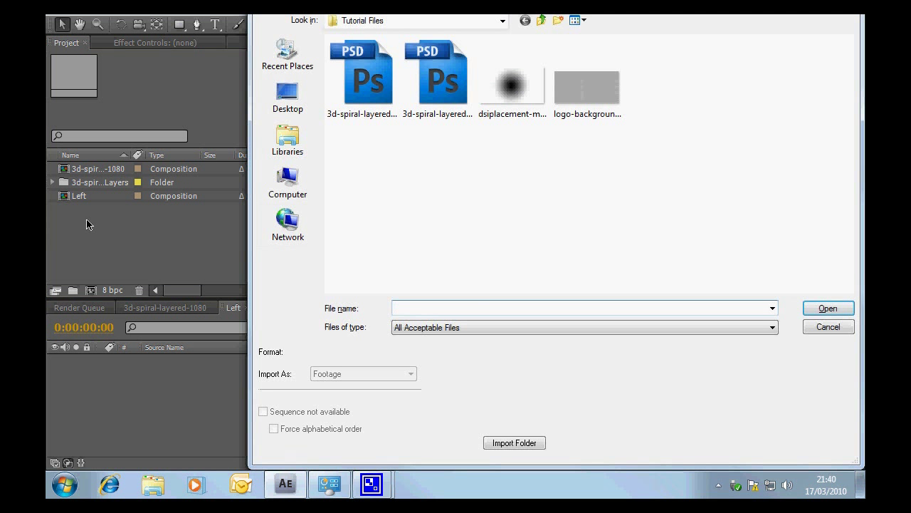
{"action": "left_click", "coordinate": [586, 81]}
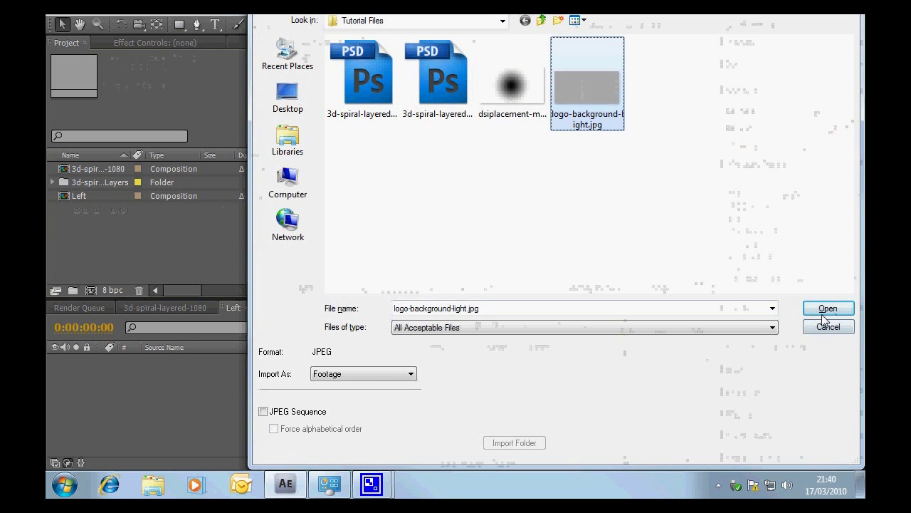
{"action": "left_click", "coordinate": [829, 308]}
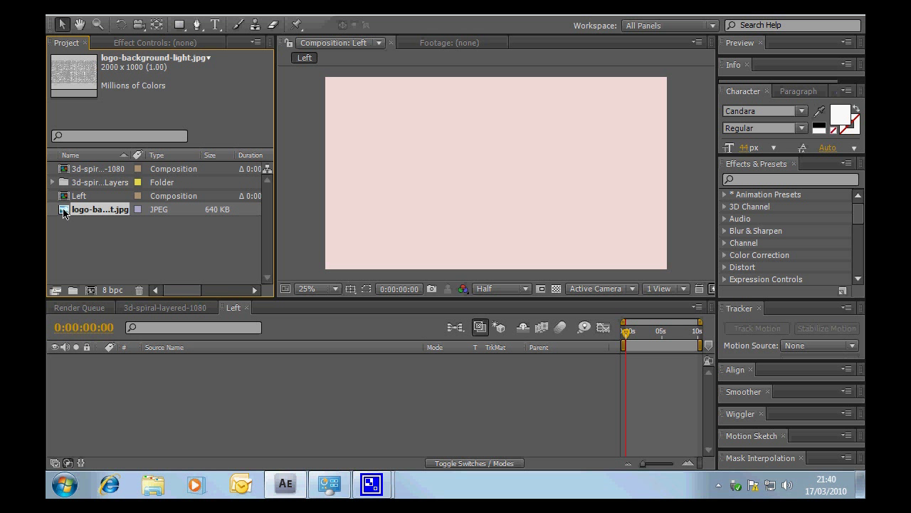
{"action": "left_click_drag", "start_coordinate": [99, 208], "coordinate": [100, 359]}
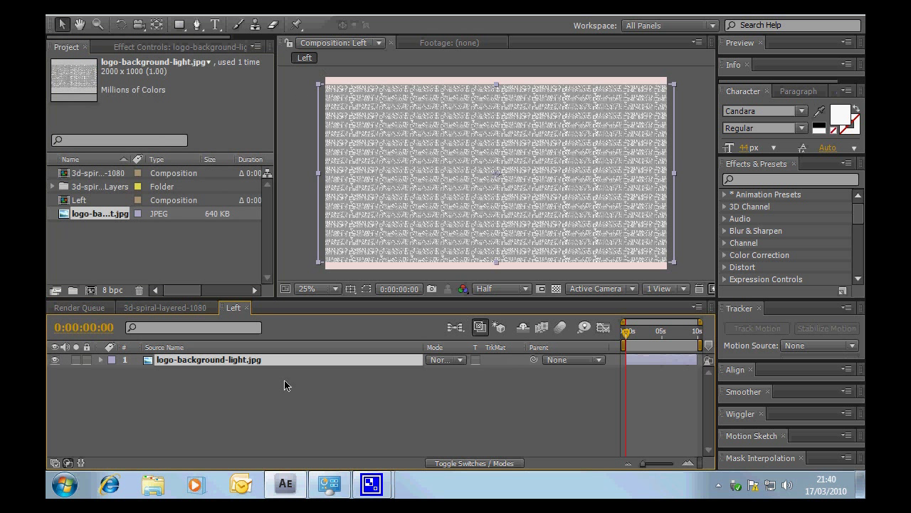
{"action": "mouse_move", "coordinate": [319, 89]}
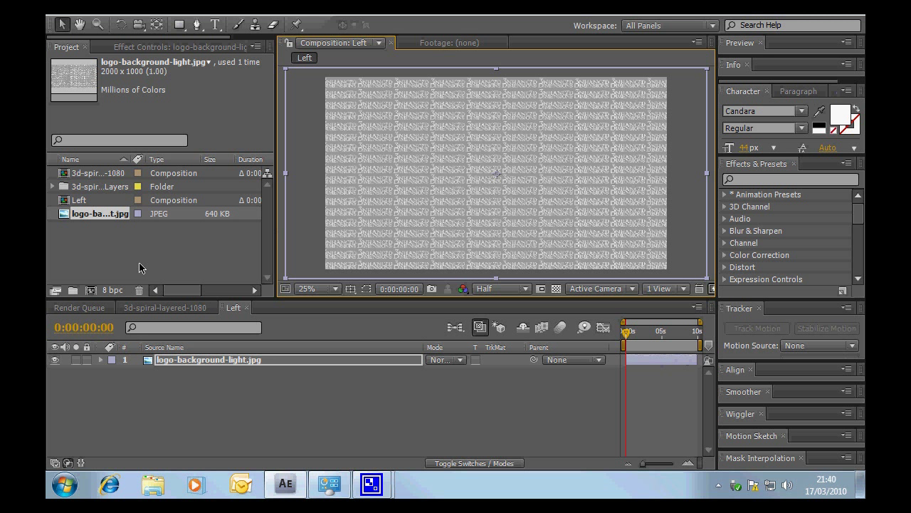
Place the 3d-spiral-layered-1080 comp above the background in Left and preview the animation
{"action": "left_click", "coordinate": [99, 173]}
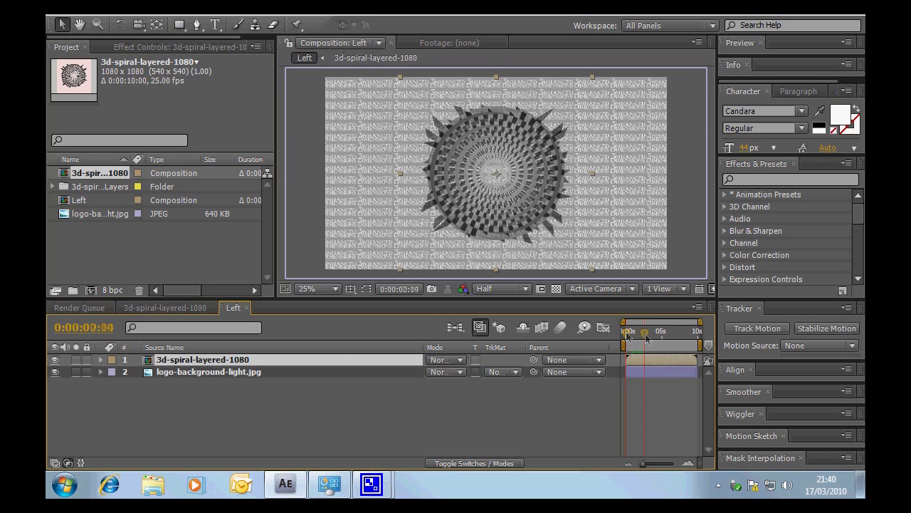
{"action": "left_click_drag", "start_coordinate": [626, 332], "coordinate": [666, 332]}
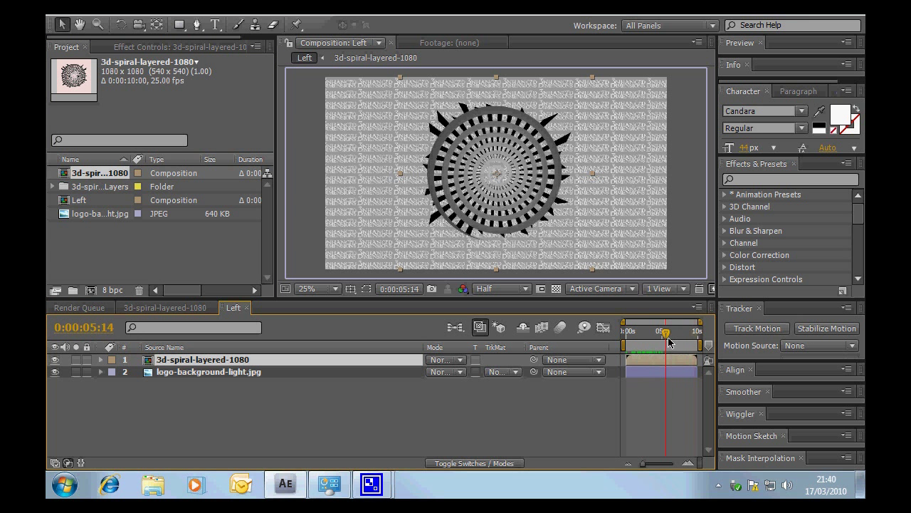
{"action": "left_click_drag", "start_coordinate": [666, 333], "coordinate": [626, 333]}
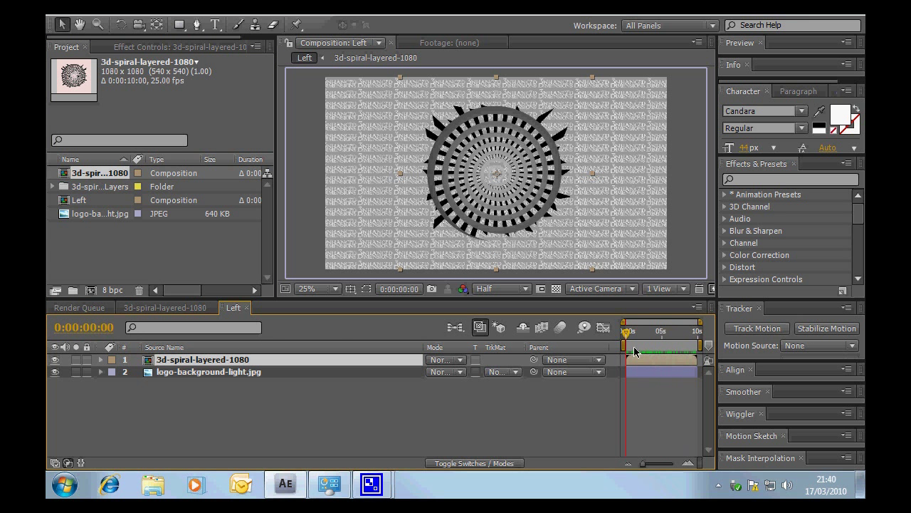
{"action": "mouse_move", "coordinate": [339, 340]}
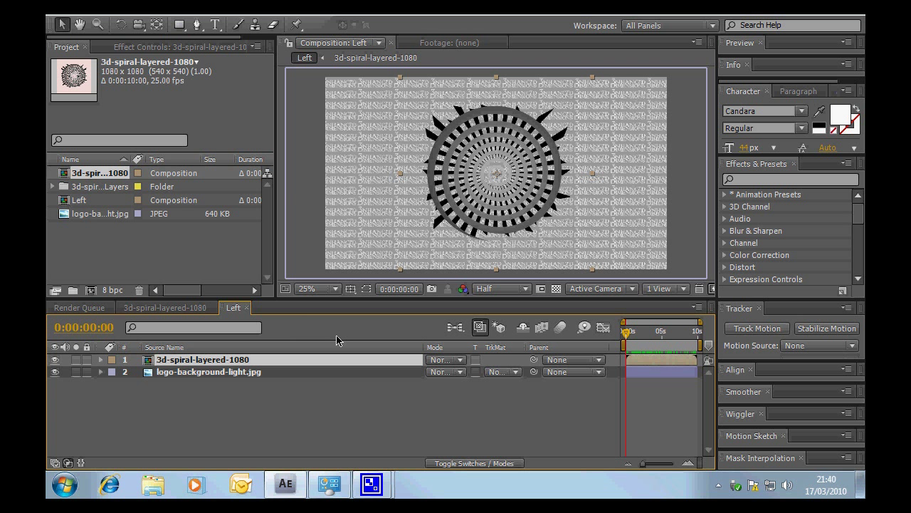
{"action": "left_click", "coordinate": [80, 199]}
{"action": "type", "text": "Right"}
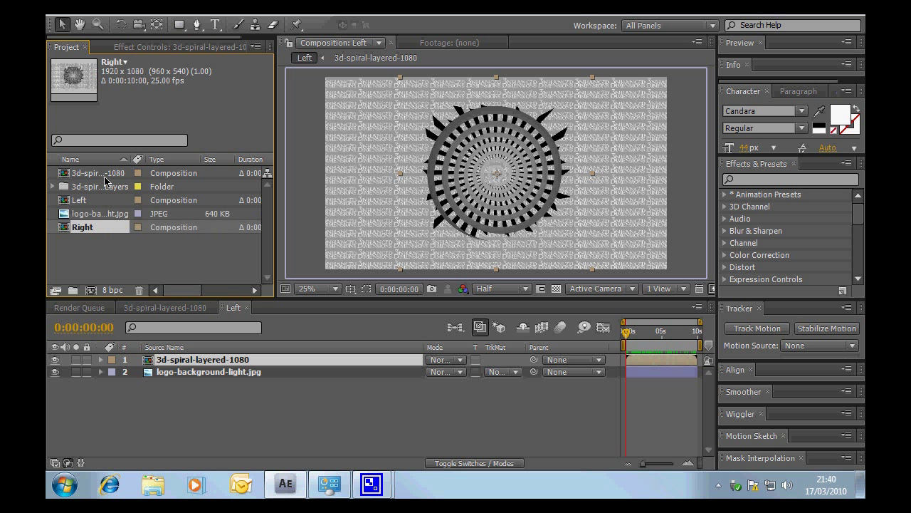
{"action": "mouse_move", "coordinate": [66, 204]}
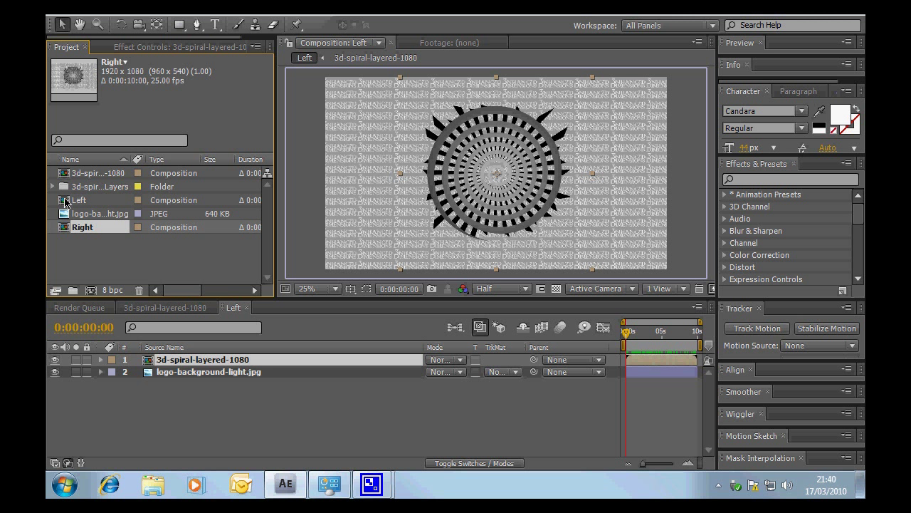
Make a new composition from the selected Left and Right comps with Sequence Layers unticked
{"action": "left_click", "coordinate": [80, 199]}
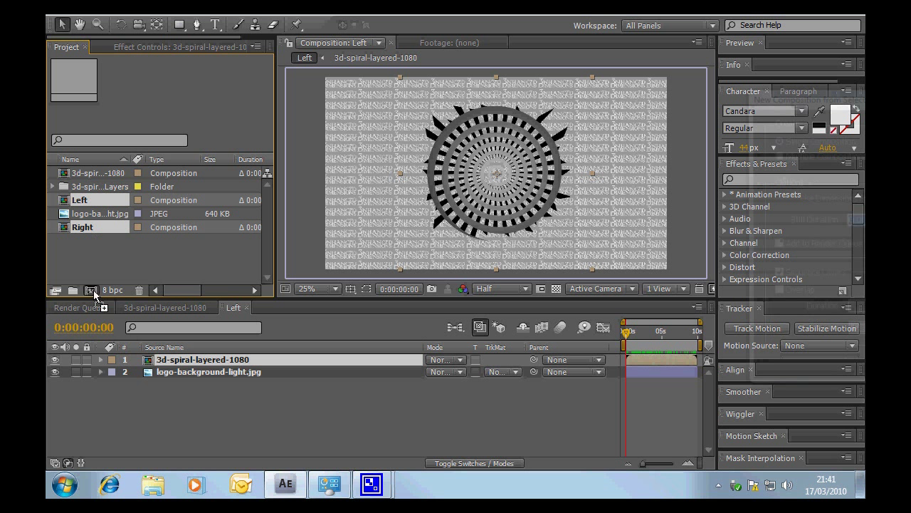
{"action": "left_click", "coordinate": [91, 290]}
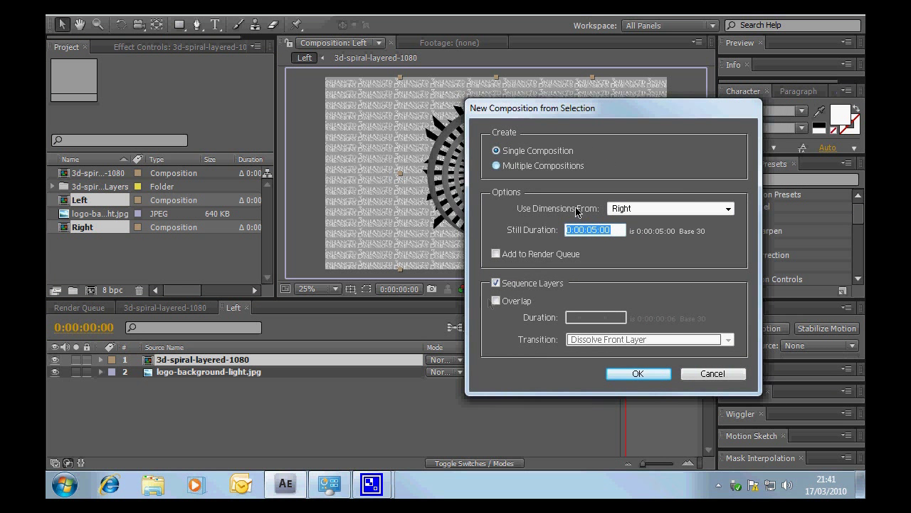
{"action": "left_click", "coordinate": [496, 282]}
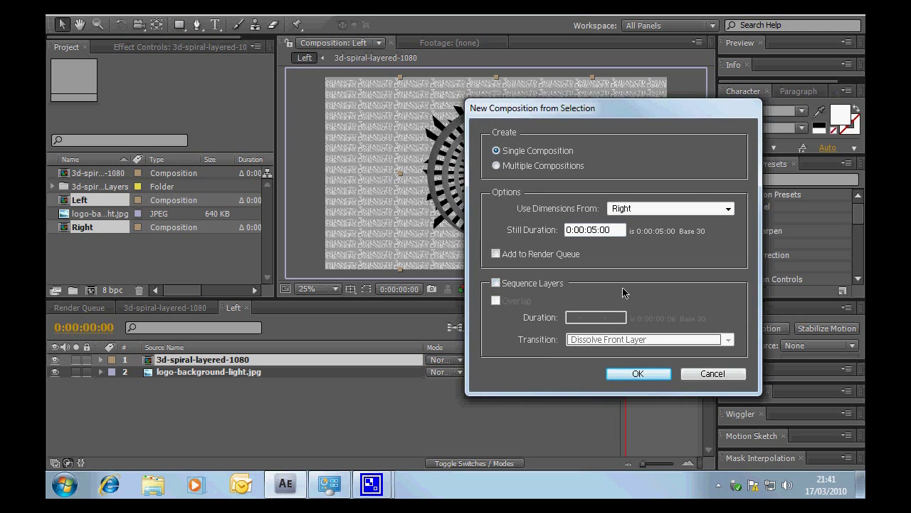
{"action": "mouse_move", "coordinate": [601, 388]}
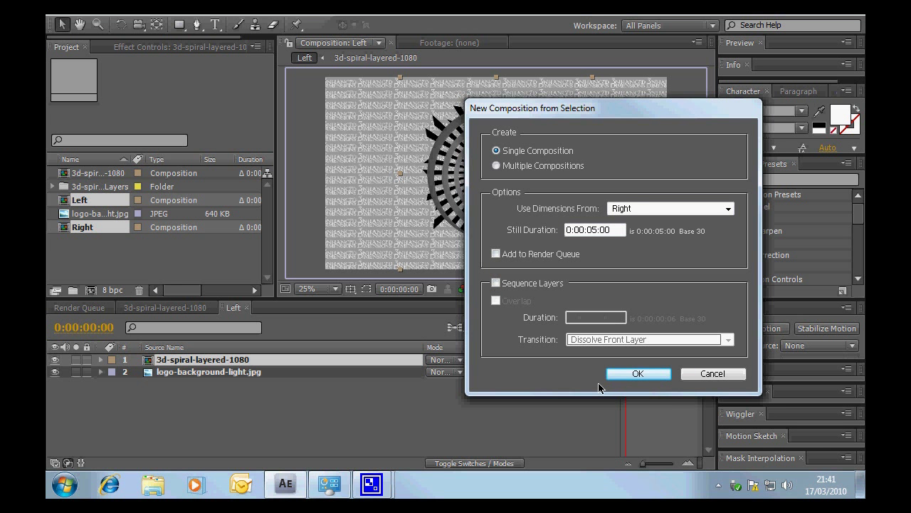
{"action": "left_click", "coordinate": [638, 373]}
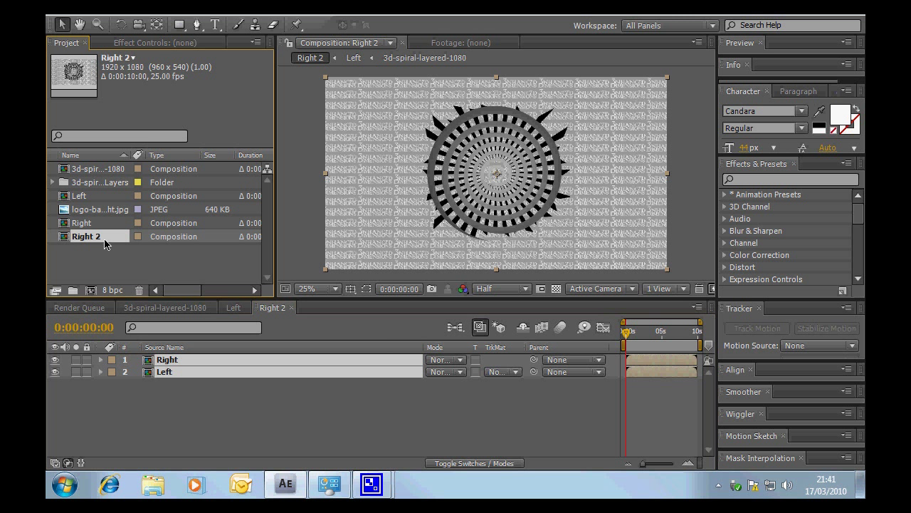
Rename Right 2 to Anaglyph and move the Left layer above Right in its stack
{"action": "double_click", "coordinate": [85, 237]}
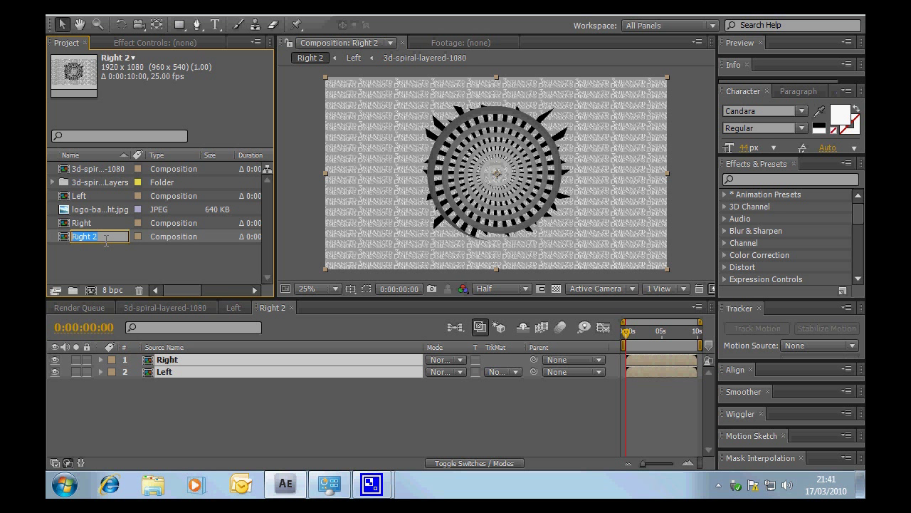
{"action": "type", "text": "Anaglyph"}
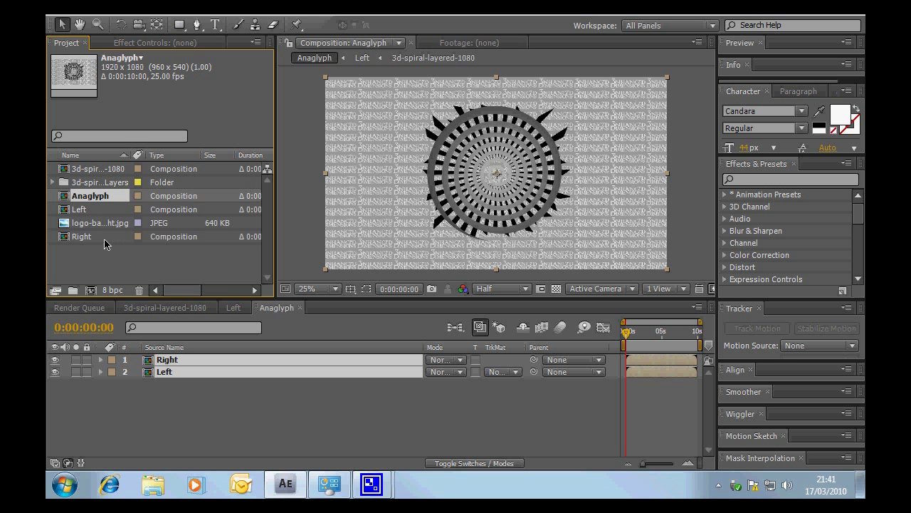
{"action": "mouse_move", "coordinate": [208, 410]}
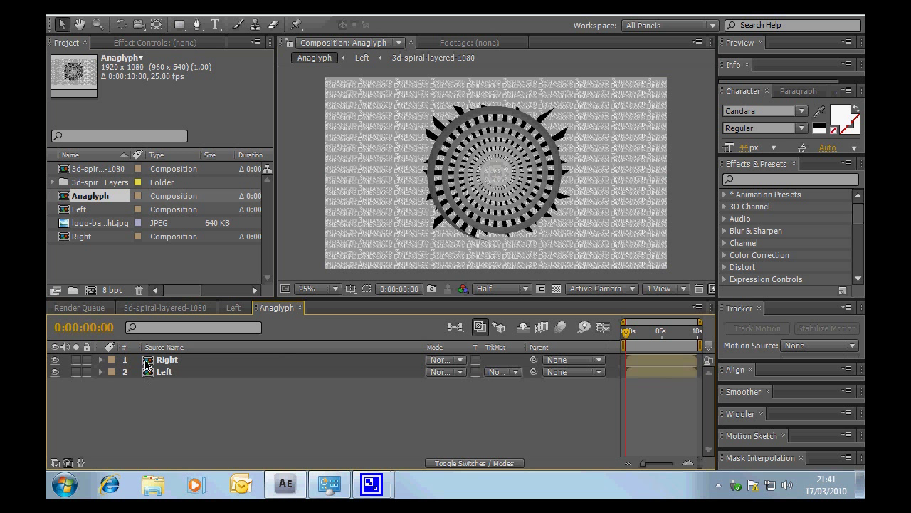
{"action": "left_click_drag", "start_coordinate": [163, 371], "coordinate": [164, 359]}
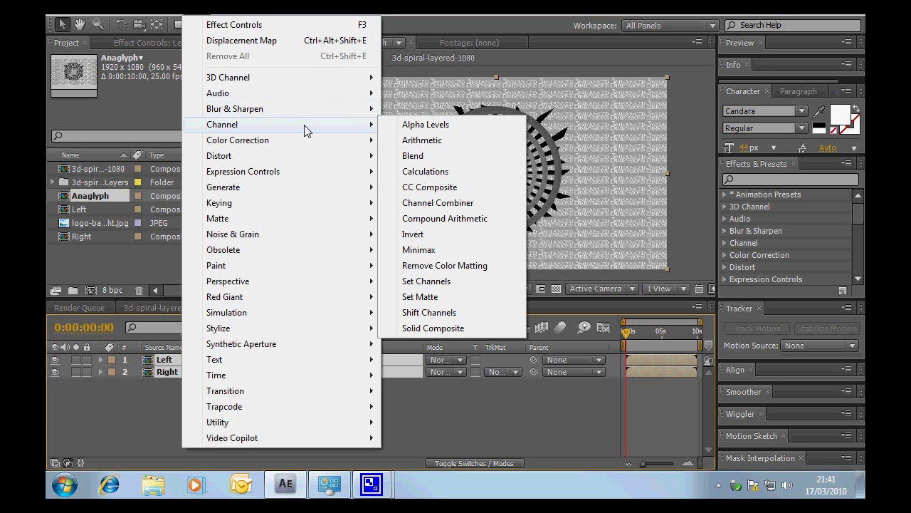
Apply Set Channels and turn off green and blue sources on the Left layer so it passes only red
{"action": "left_click", "coordinate": [427, 281]}
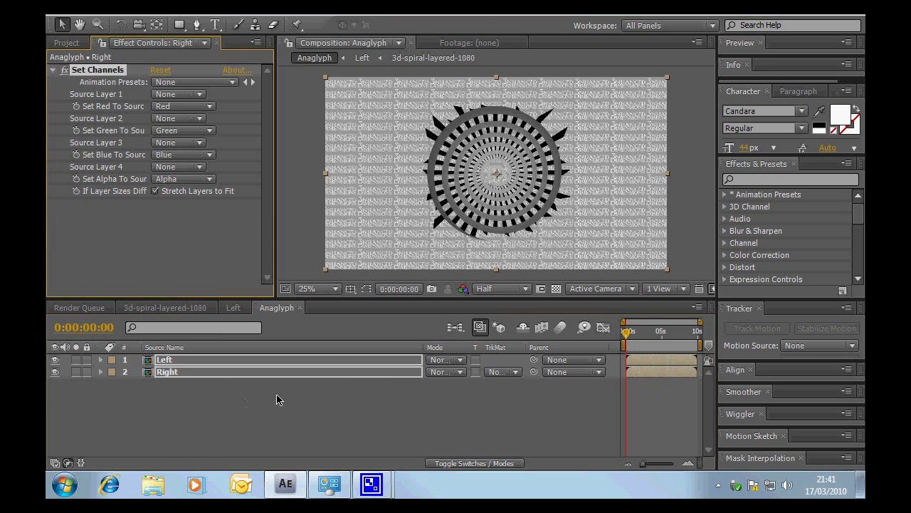
{"action": "left_click", "coordinate": [164, 359]}
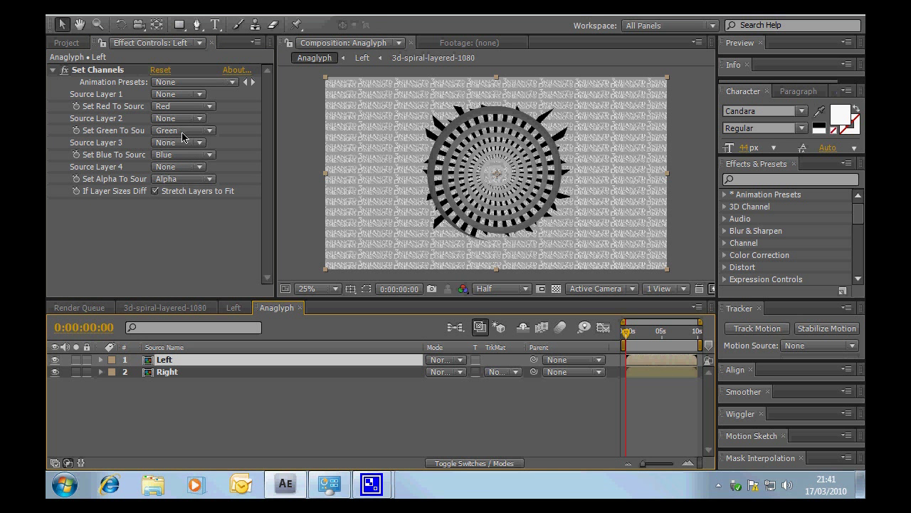
{"action": "left_click", "coordinate": [182, 131]}
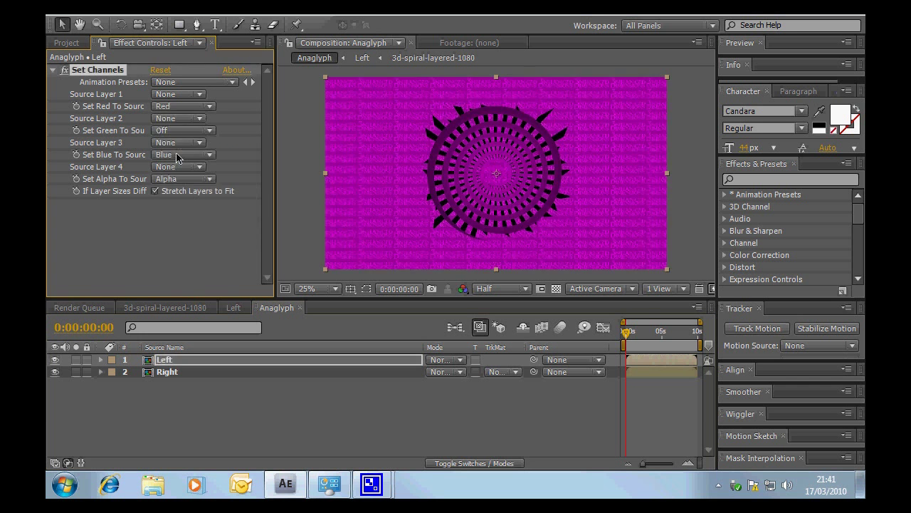
{"action": "left_click", "coordinate": [182, 154]}
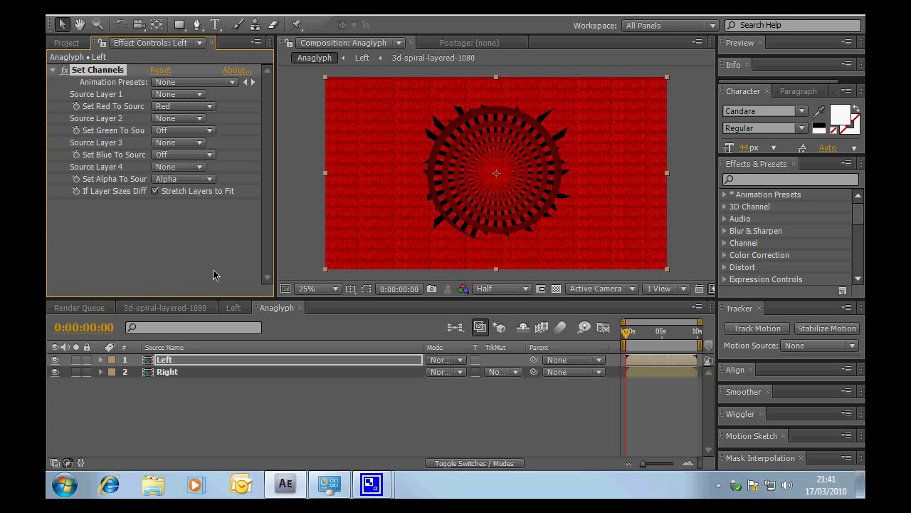
On the Right layer's Set Channels, turn off the red source so it passes only green and blue
{"action": "left_click", "coordinate": [167, 372]}
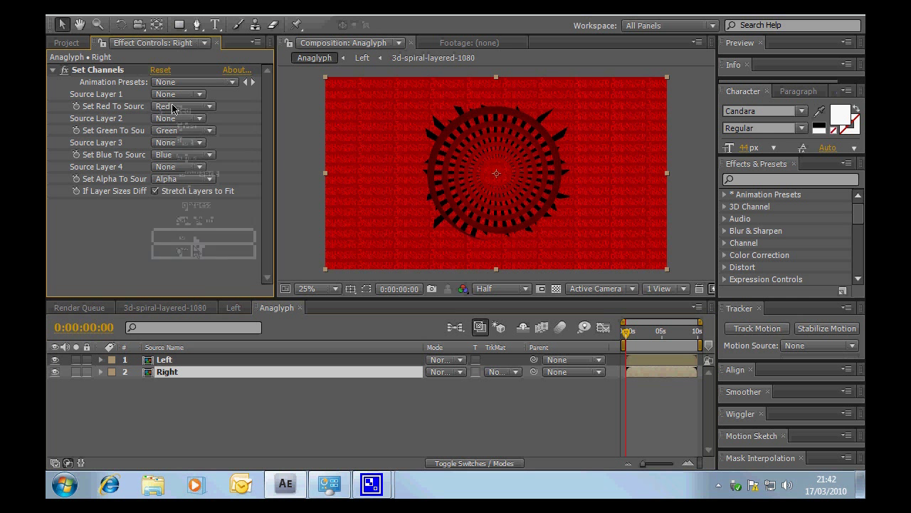
{"action": "left_click", "coordinate": [178, 105]}
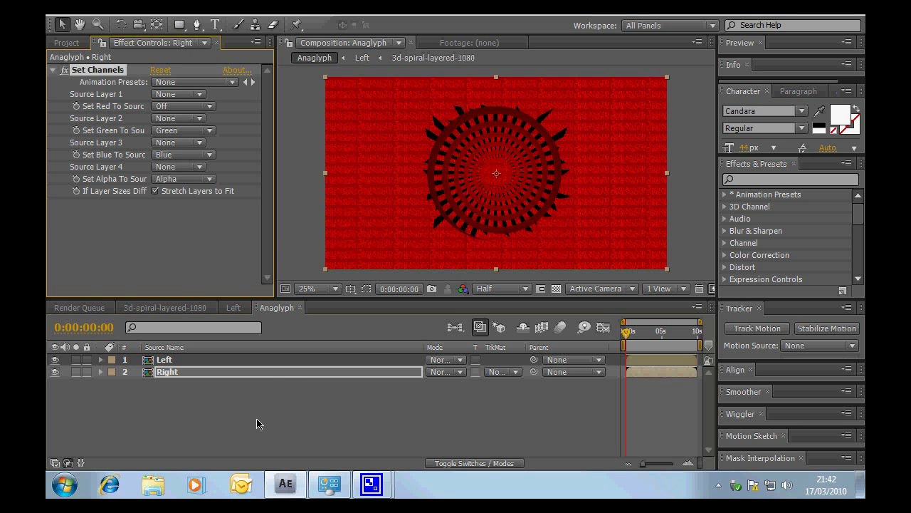
{"action": "left_click", "coordinate": [164, 359]}
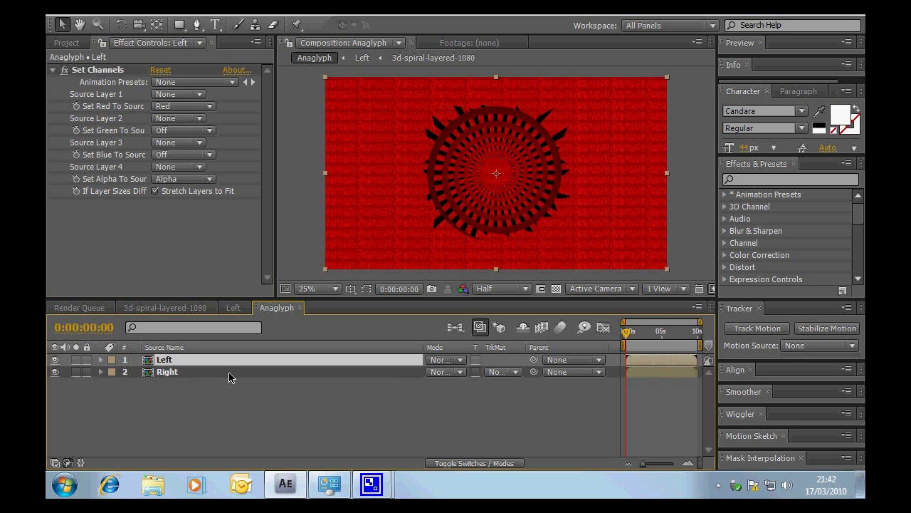
{"action": "mouse_move", "coordinate": [430, 406]}
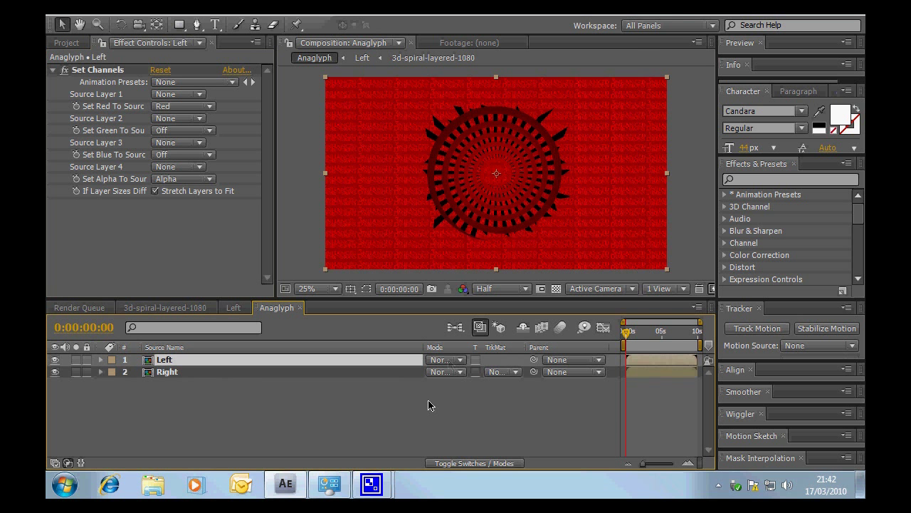
Set the Left layer's blending mode to Add, then return to the Project panel and open Right
{"action": "left_click", "coordinate": [444, 359]}
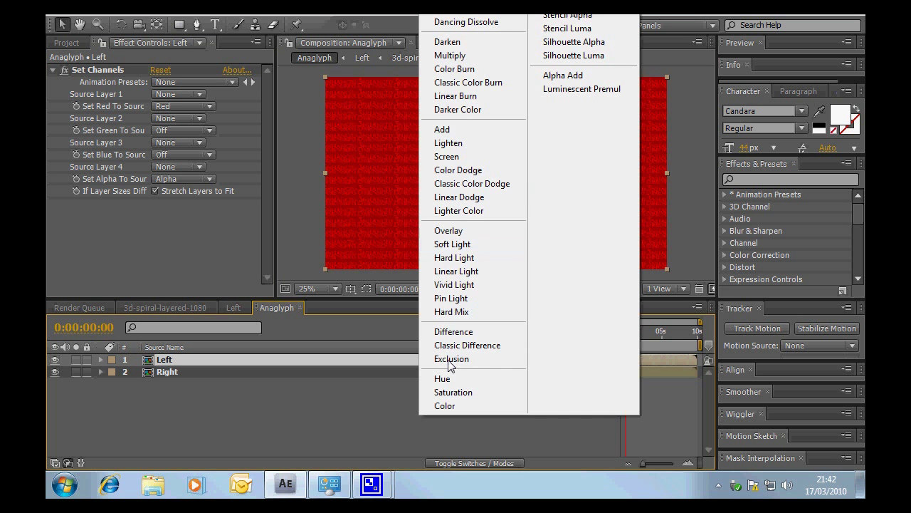
{"action": "left_click", "coordinate": [442, 128]}
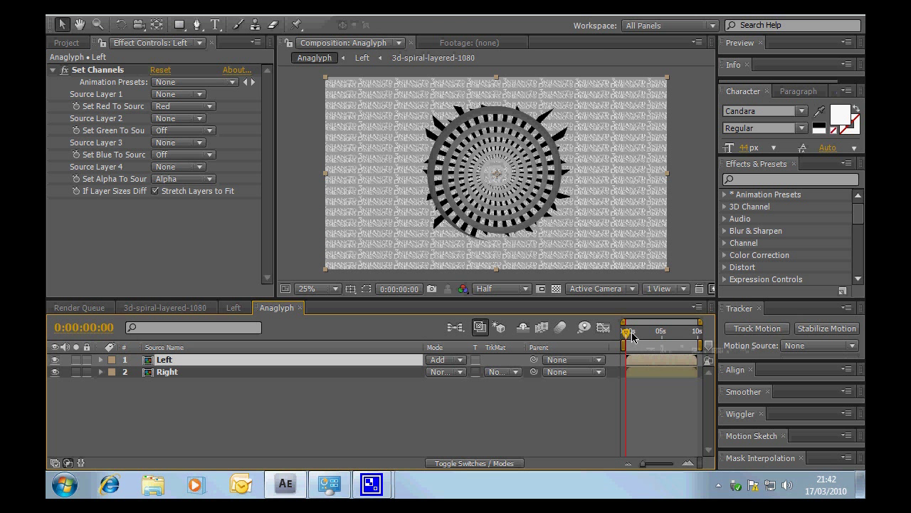
{"action": "mouse_move", "coordinate": [633, 334]}
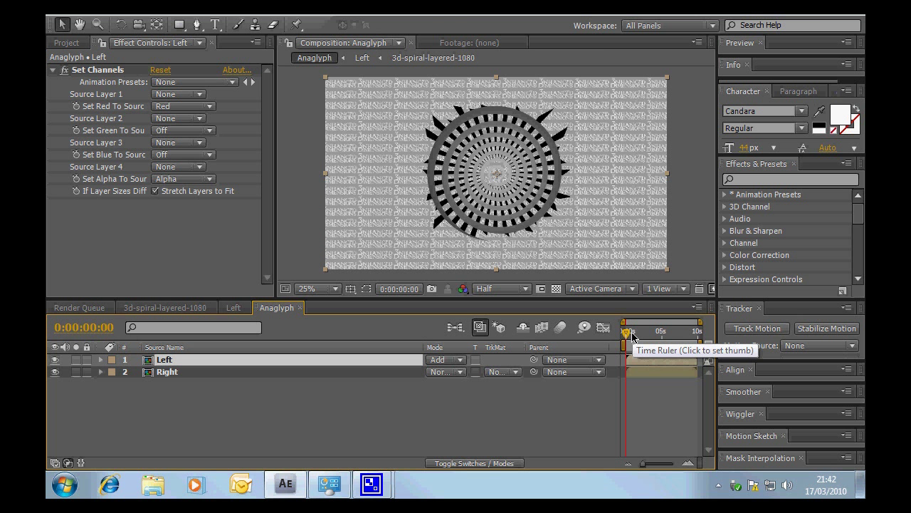
{"action": "mouse_move", "coordinate": [555, 336]}
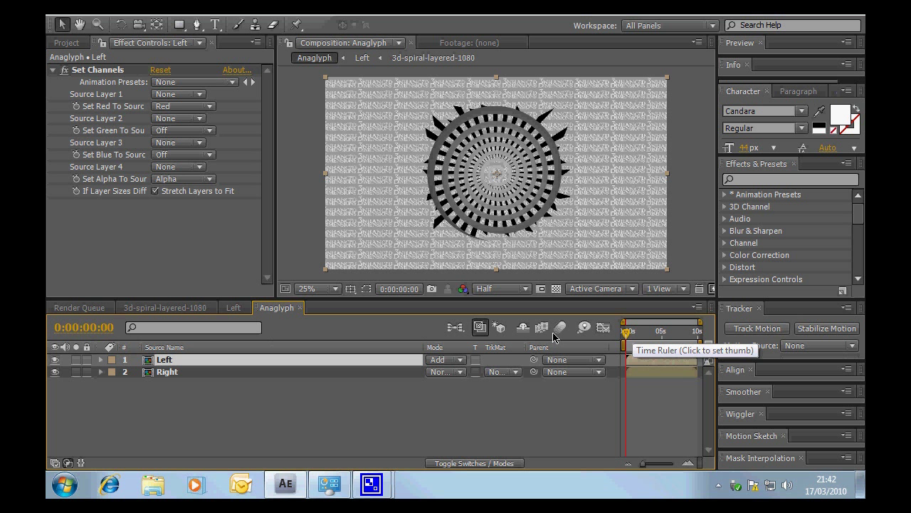
{"action": "left_click", "coordinate": [67, 42]}
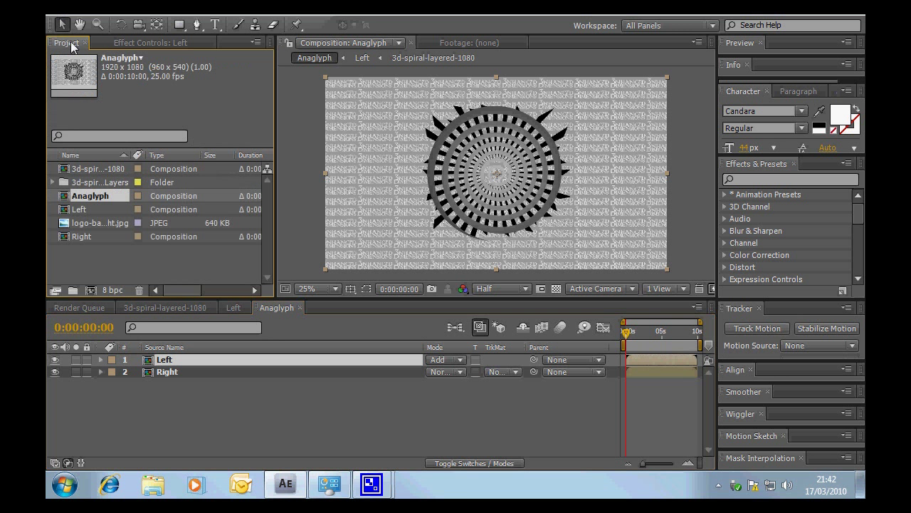
{"action": "left_click", "coordinate": [82, 237]}
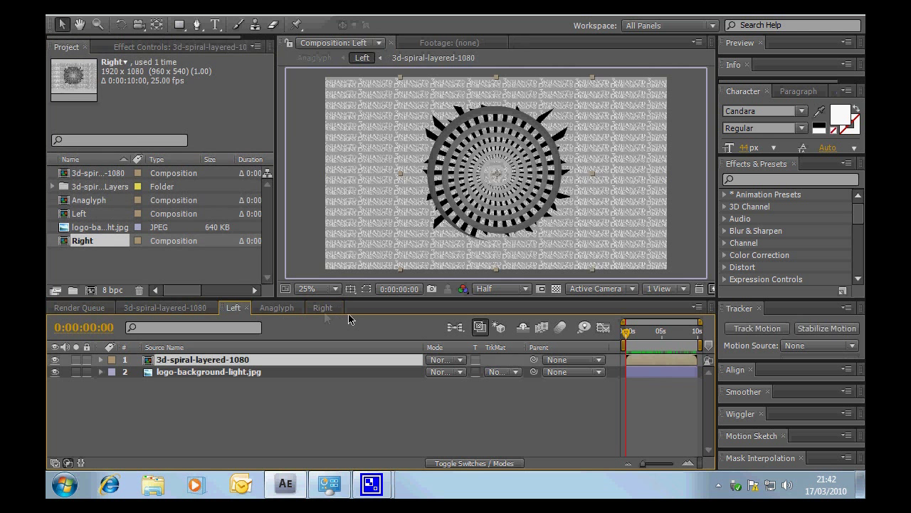
Switch to the Right composition's timeline to reach its spiral and background layers
{"action": "left_click", "coordinate": [322, 308]}
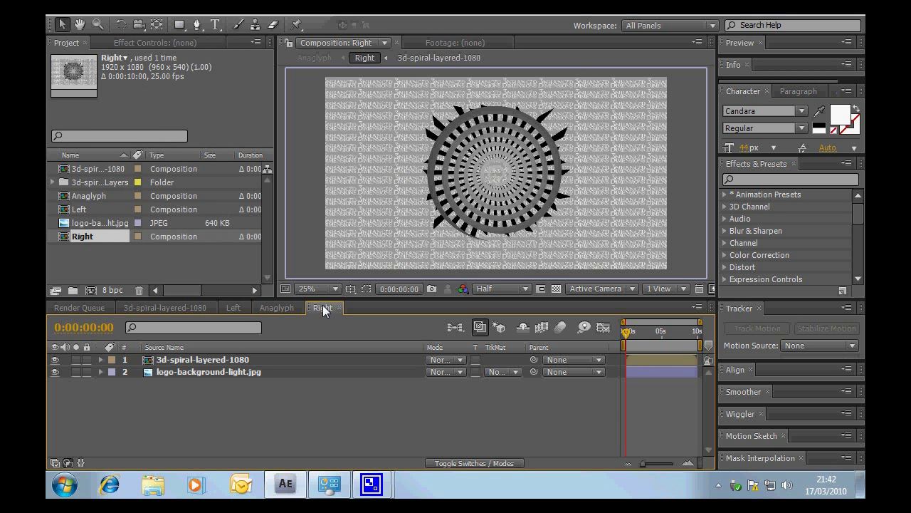
{"action": "left_click", "coordinate": [276, 308]}
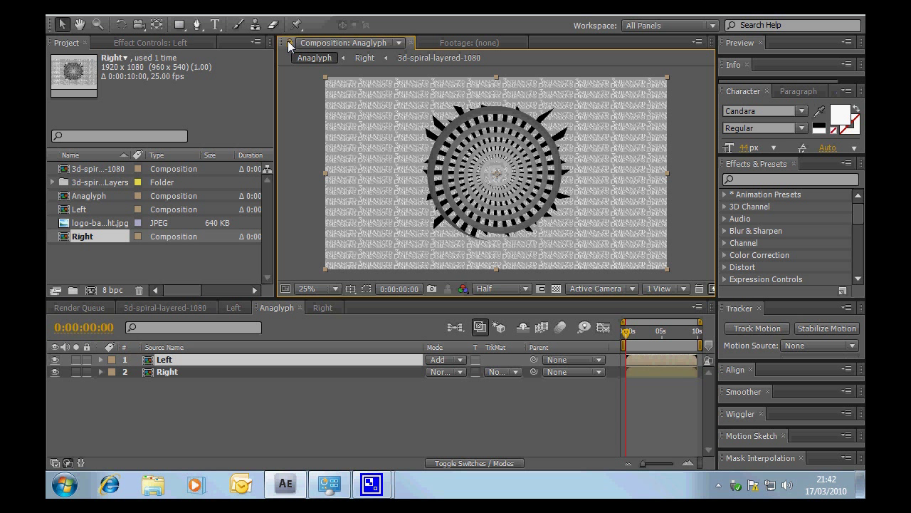
{"action": "mouse_move", "coordinate": [291, 45]}
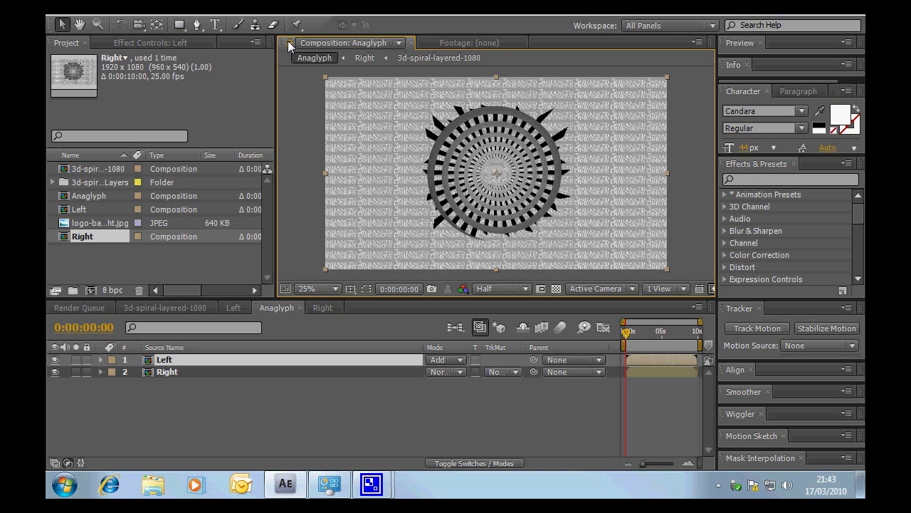
{"action": "left_click", "coordinate": [319, 307]}
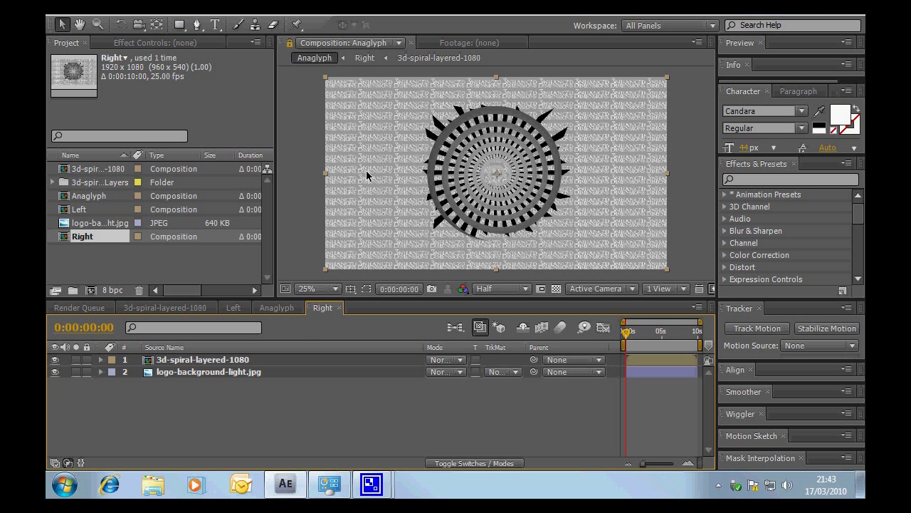
{"action": "mouse_move", "coordinate": [205, 376]}
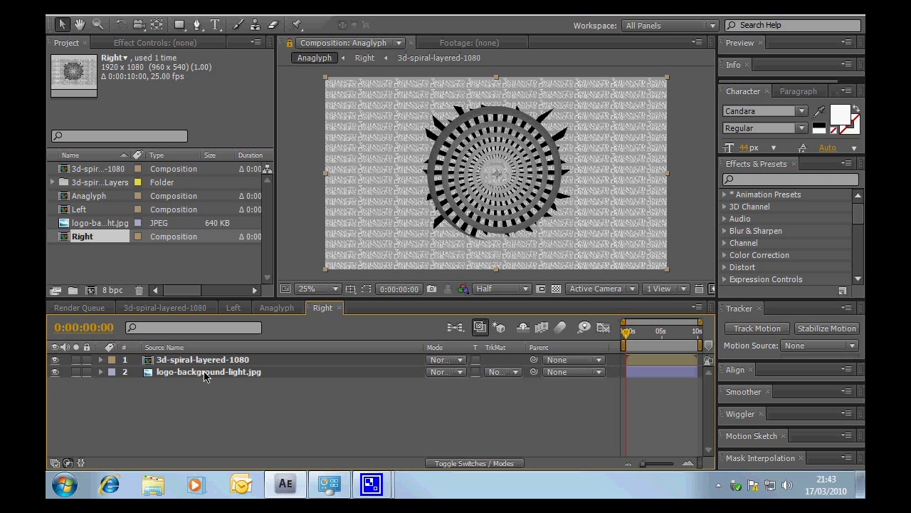
Reveal the logo-background-light layer's Position, left at 960.0, 540.0
{"action": "left_click", "coordinate": [207, 371]}
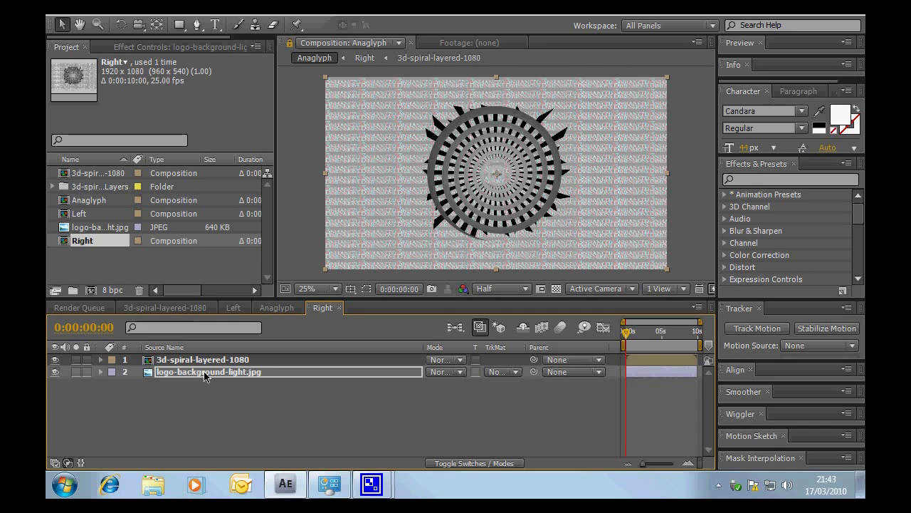
{"action": "left_click", "coordinate": [102, 372]}
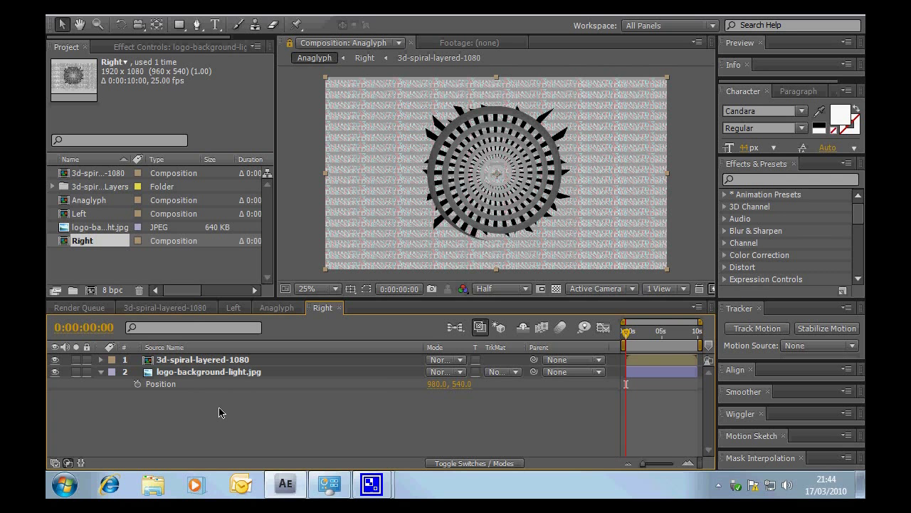
{"action": "mouse_move", "coordinate": [259, 382]}
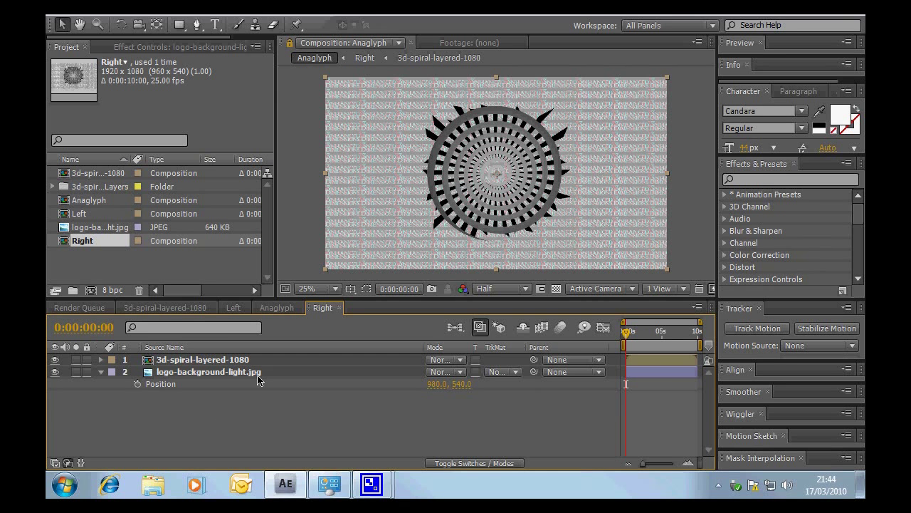
Import dsiplacement-map.jpg and add it as the Right composition's third layer
{"action": "left_click", "coordinate": [91, 266]}
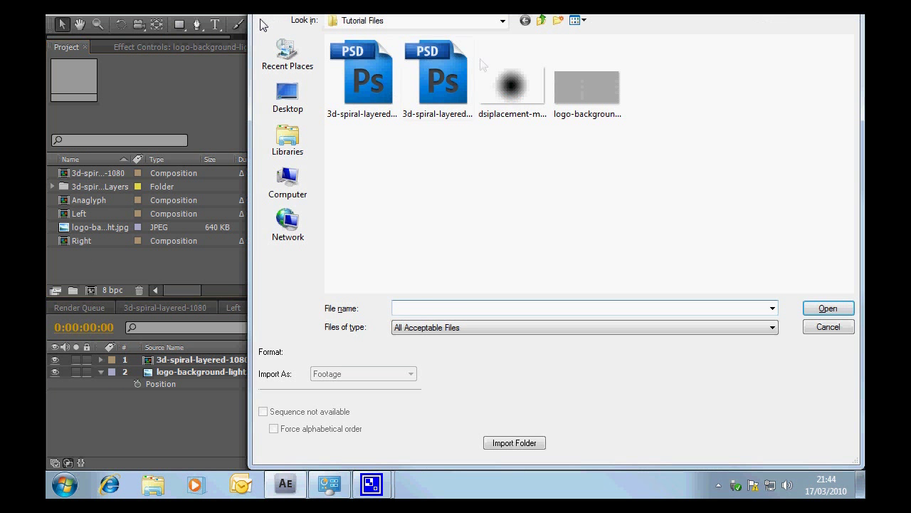
{"action": "left_click", "coordinate": [513, 84]}
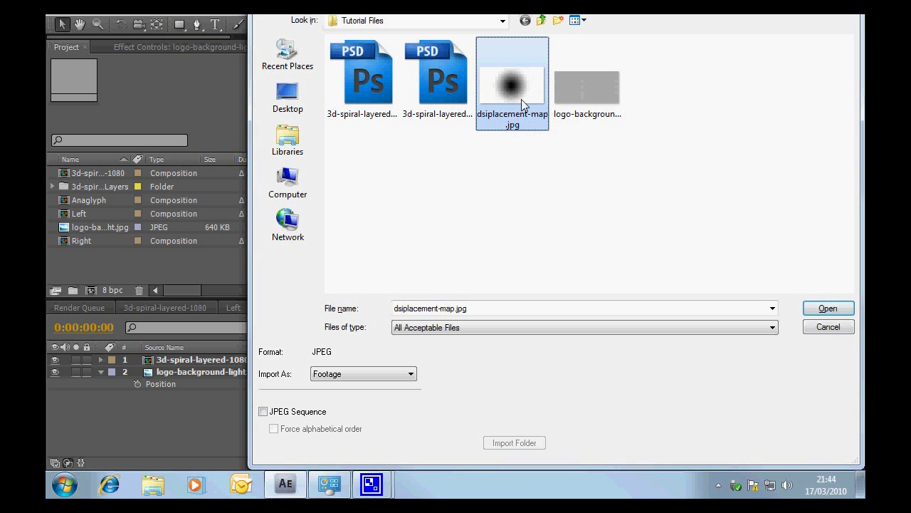
{"action": "mouse_move", "coordinate": [520, 96]}
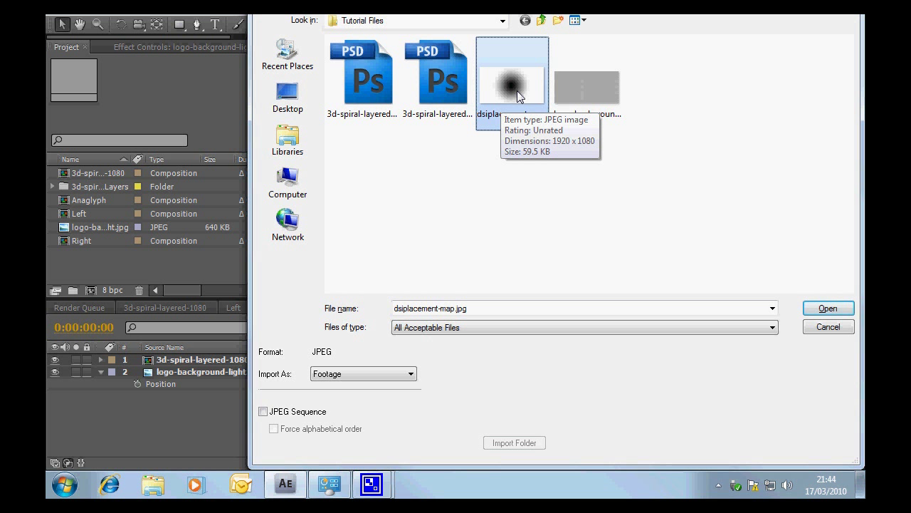
{"action": "mouse_move", "coordinate": [517, 92]}
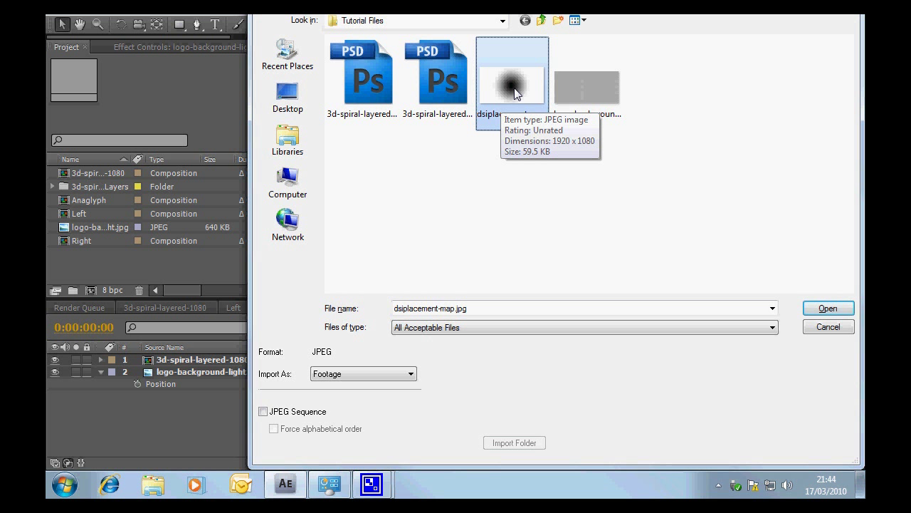
{"action": "mouse_move", "coordinate": [662, 245]}
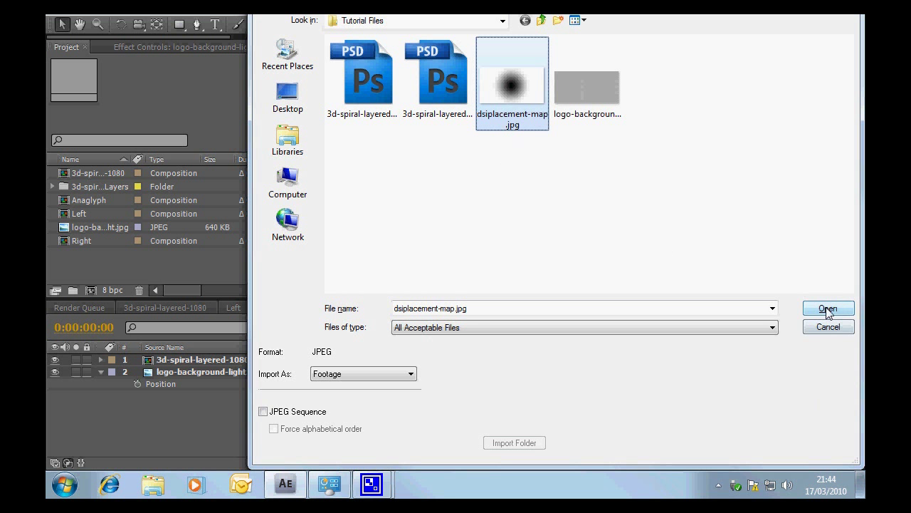
{"action": "left_click", "coordinate": [827, 307]}
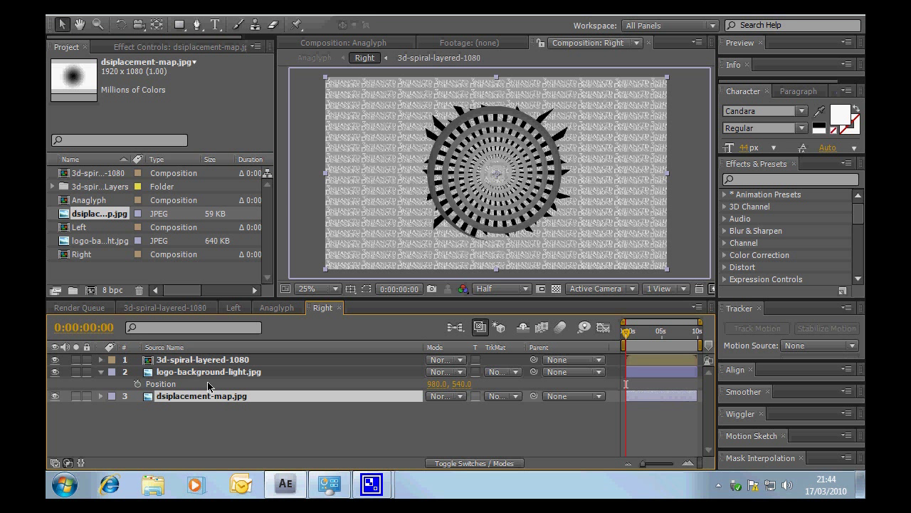
{"action": "mouse_move", "coordinate": [185, 367]}
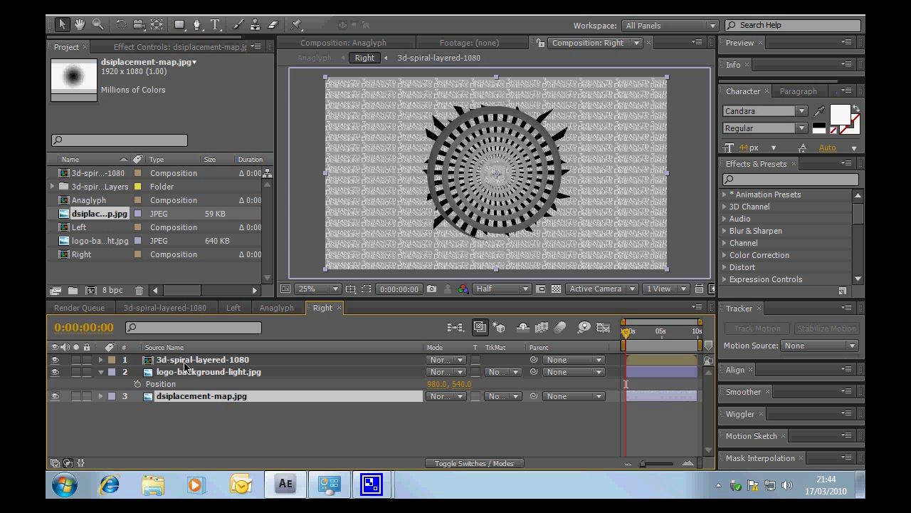